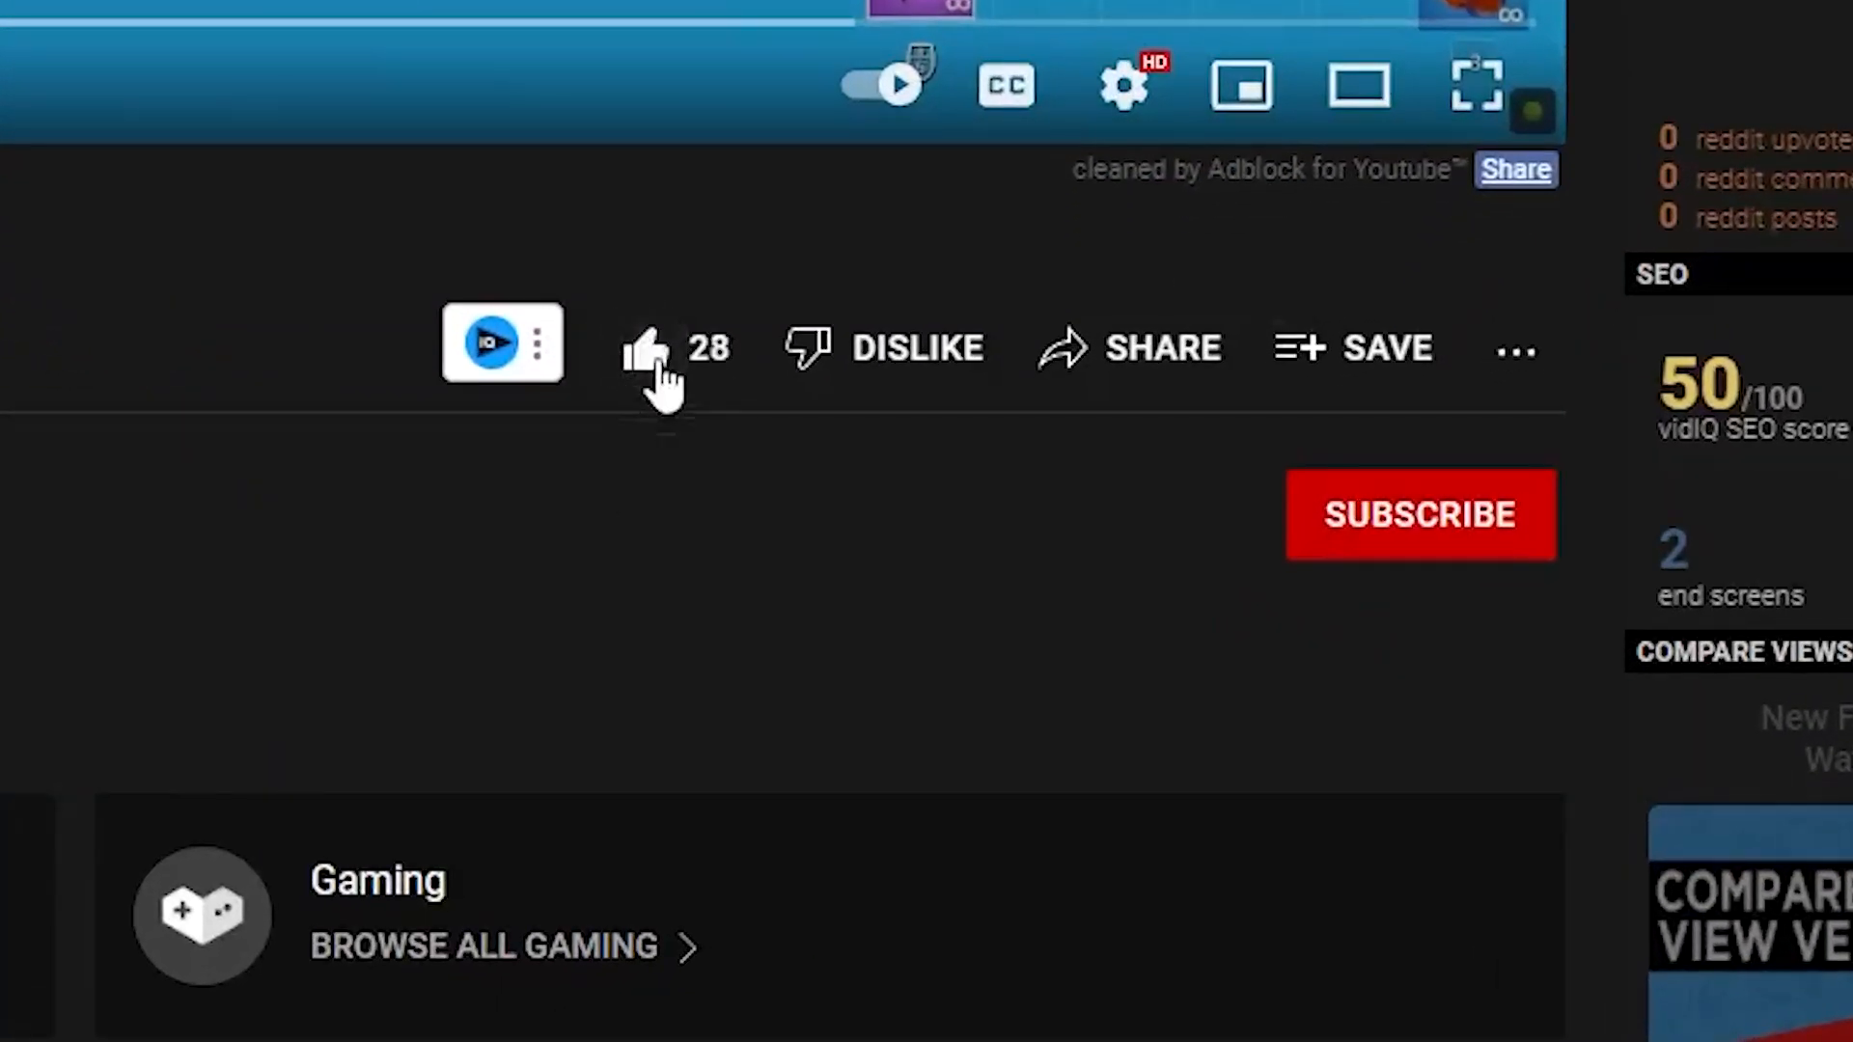
Search the Download Packs blog for 'dns' to find the DNS Jumper post.
left_click(1421, 514)
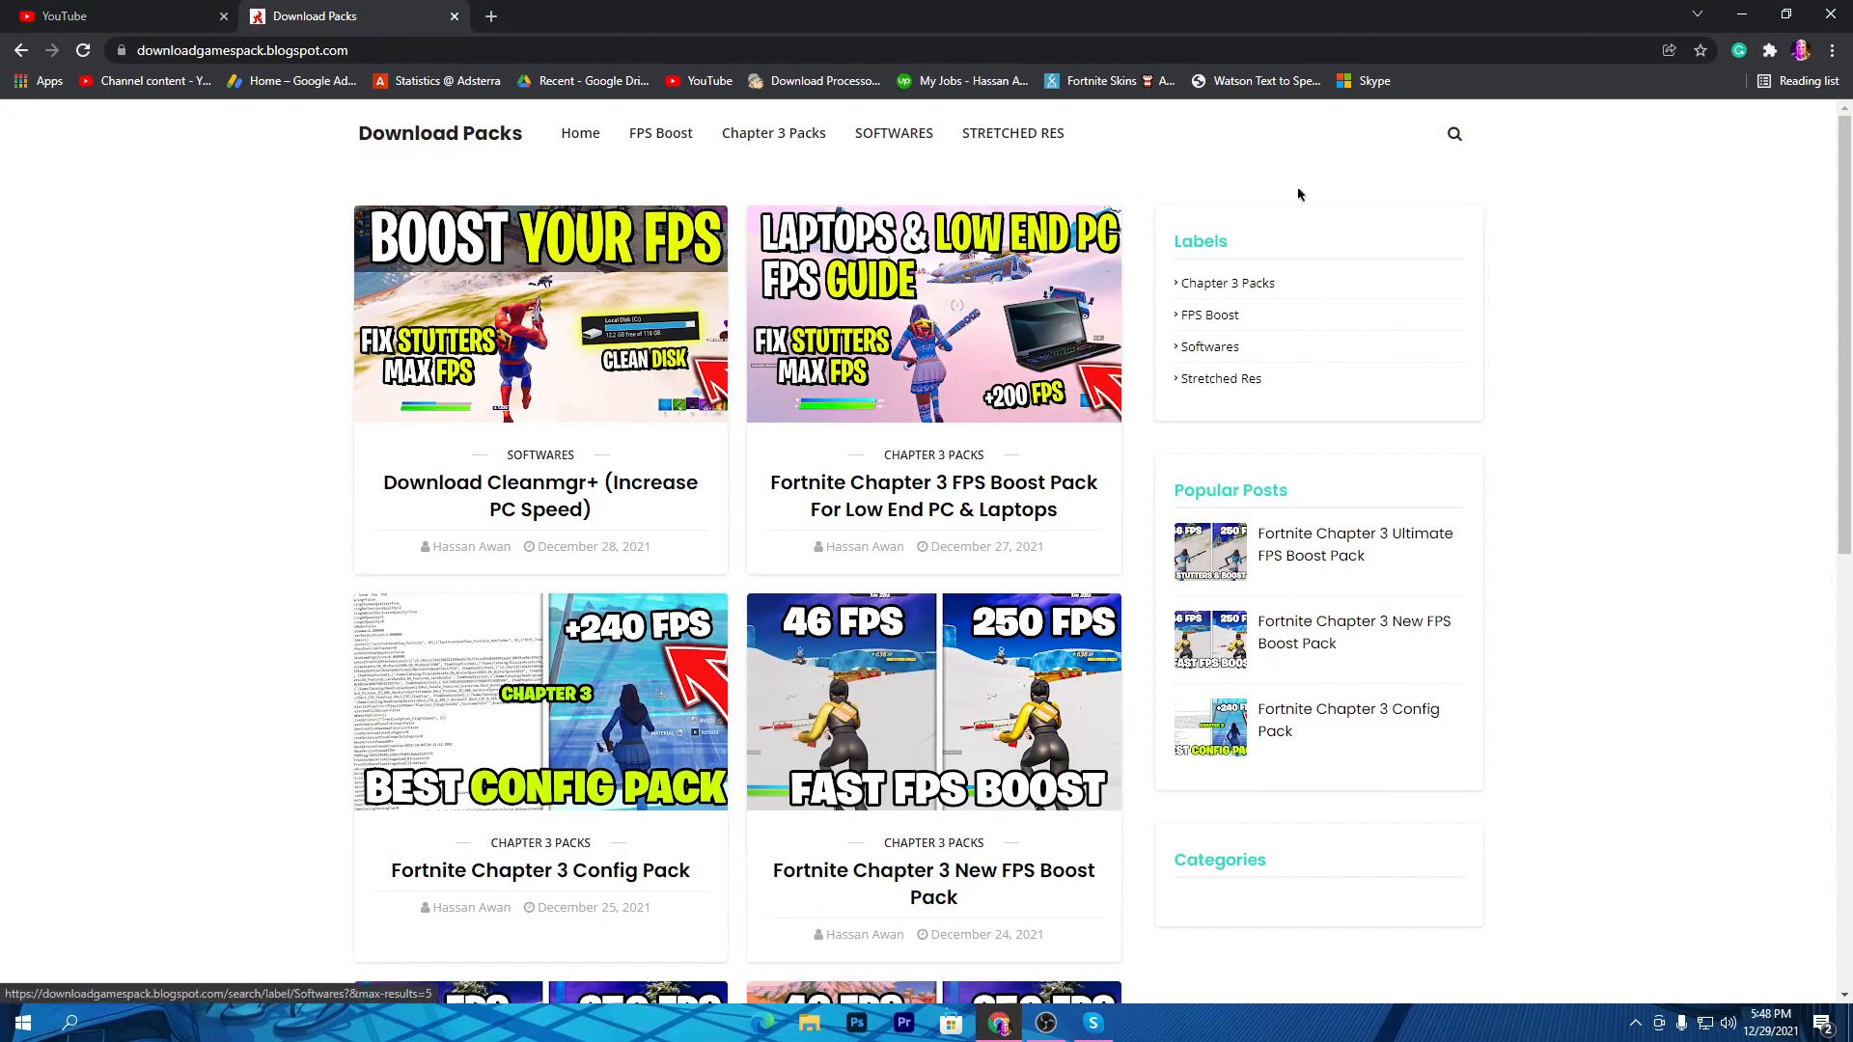
mouse_move(1415, 167)
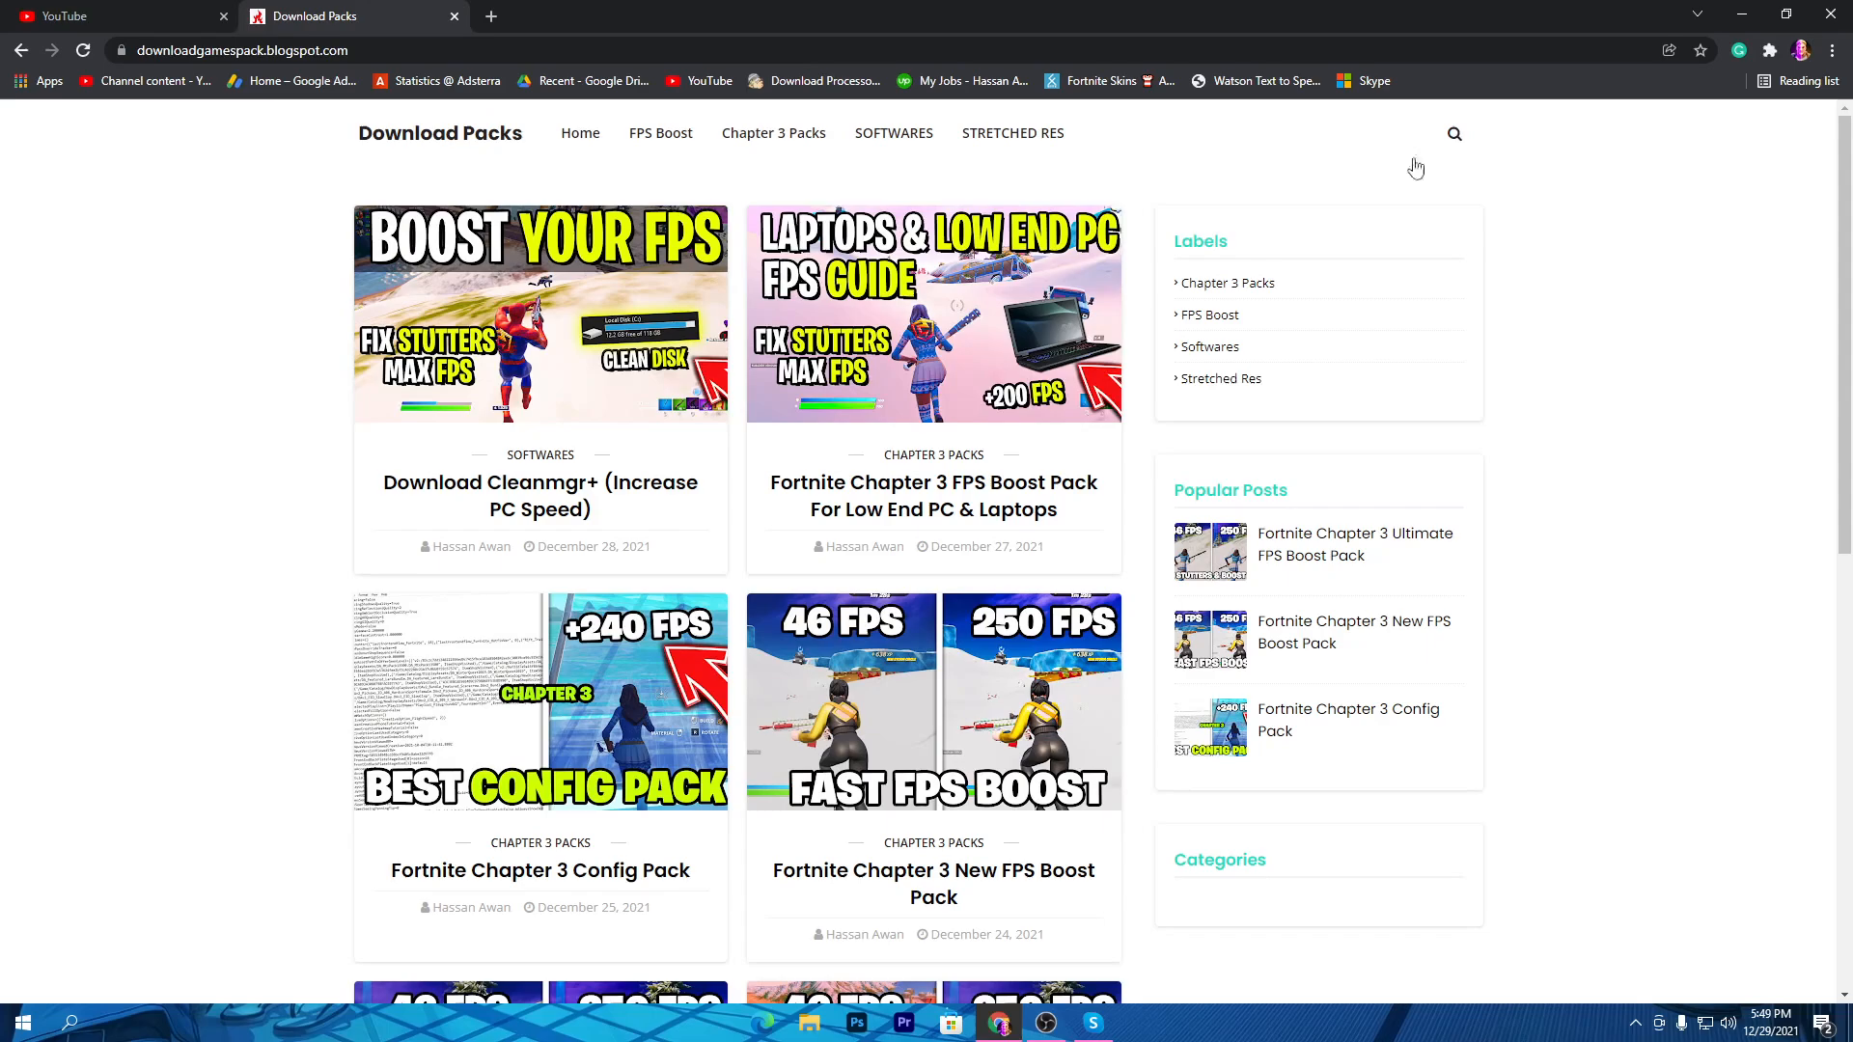
left_click(1454, 134)
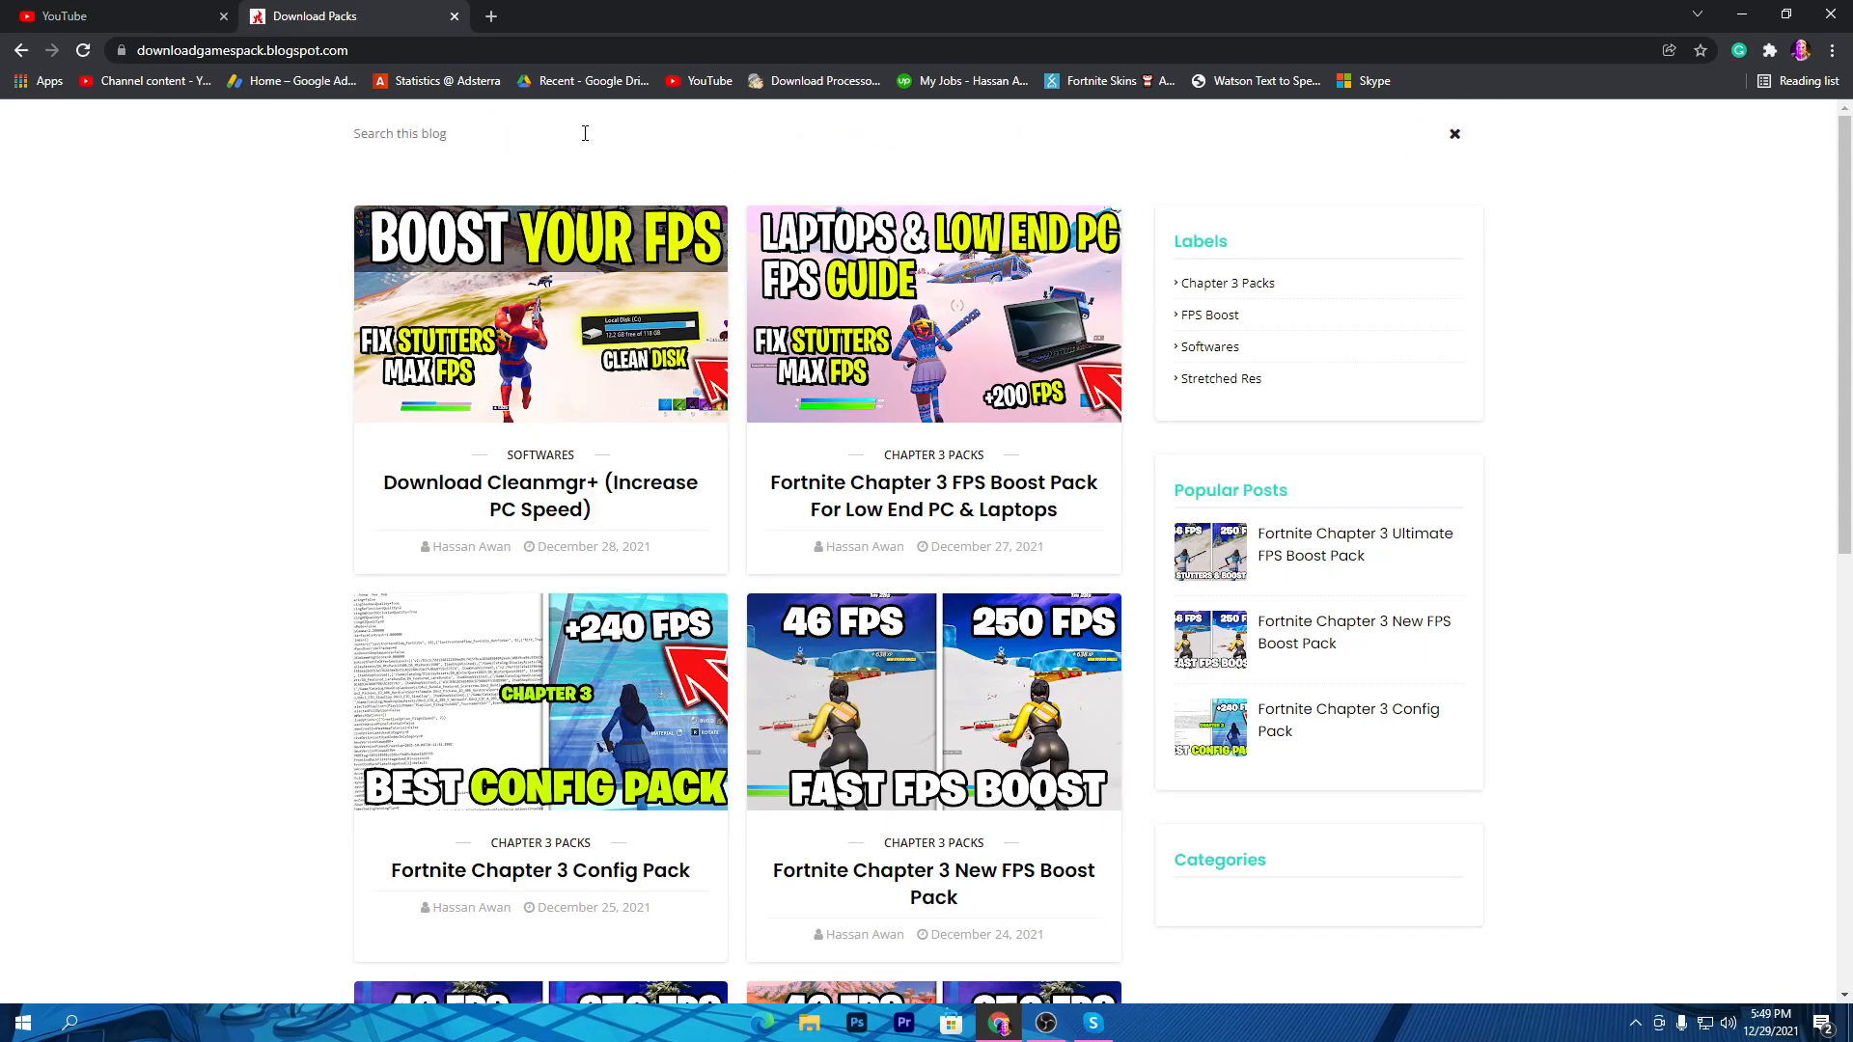
type("d")
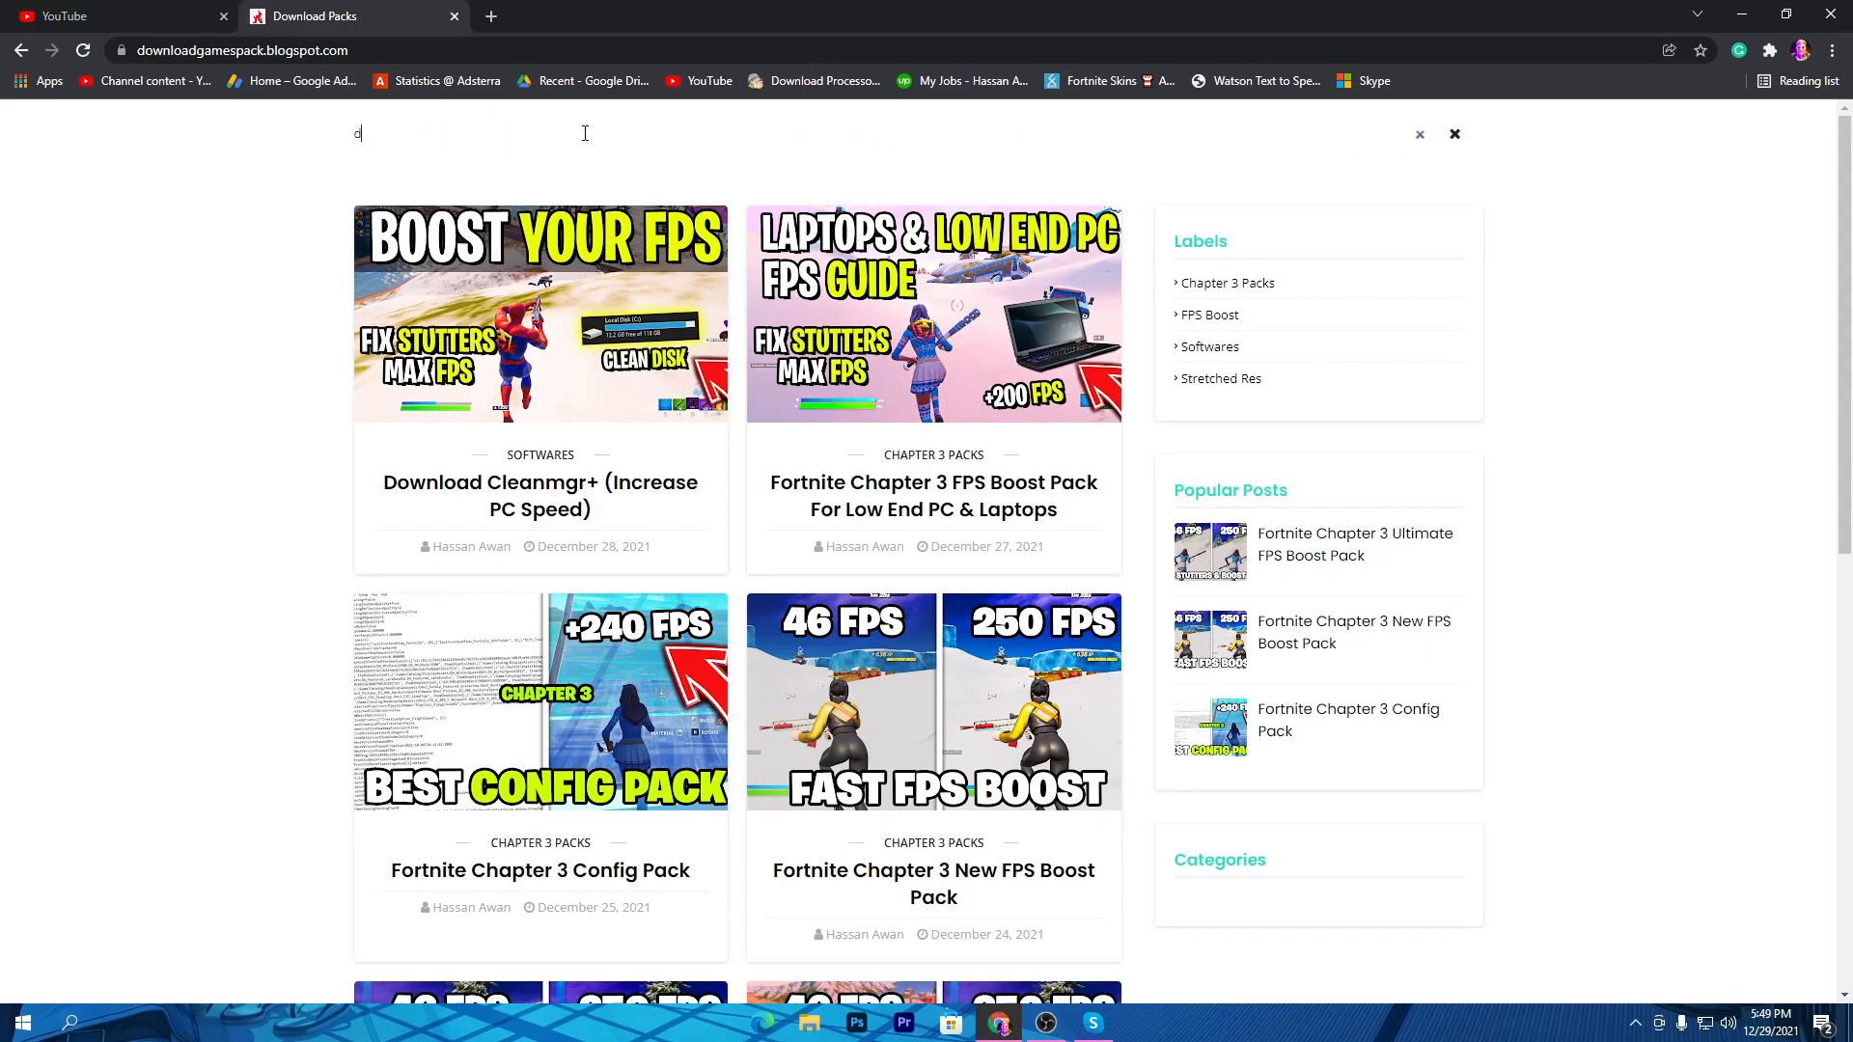
type("ns")
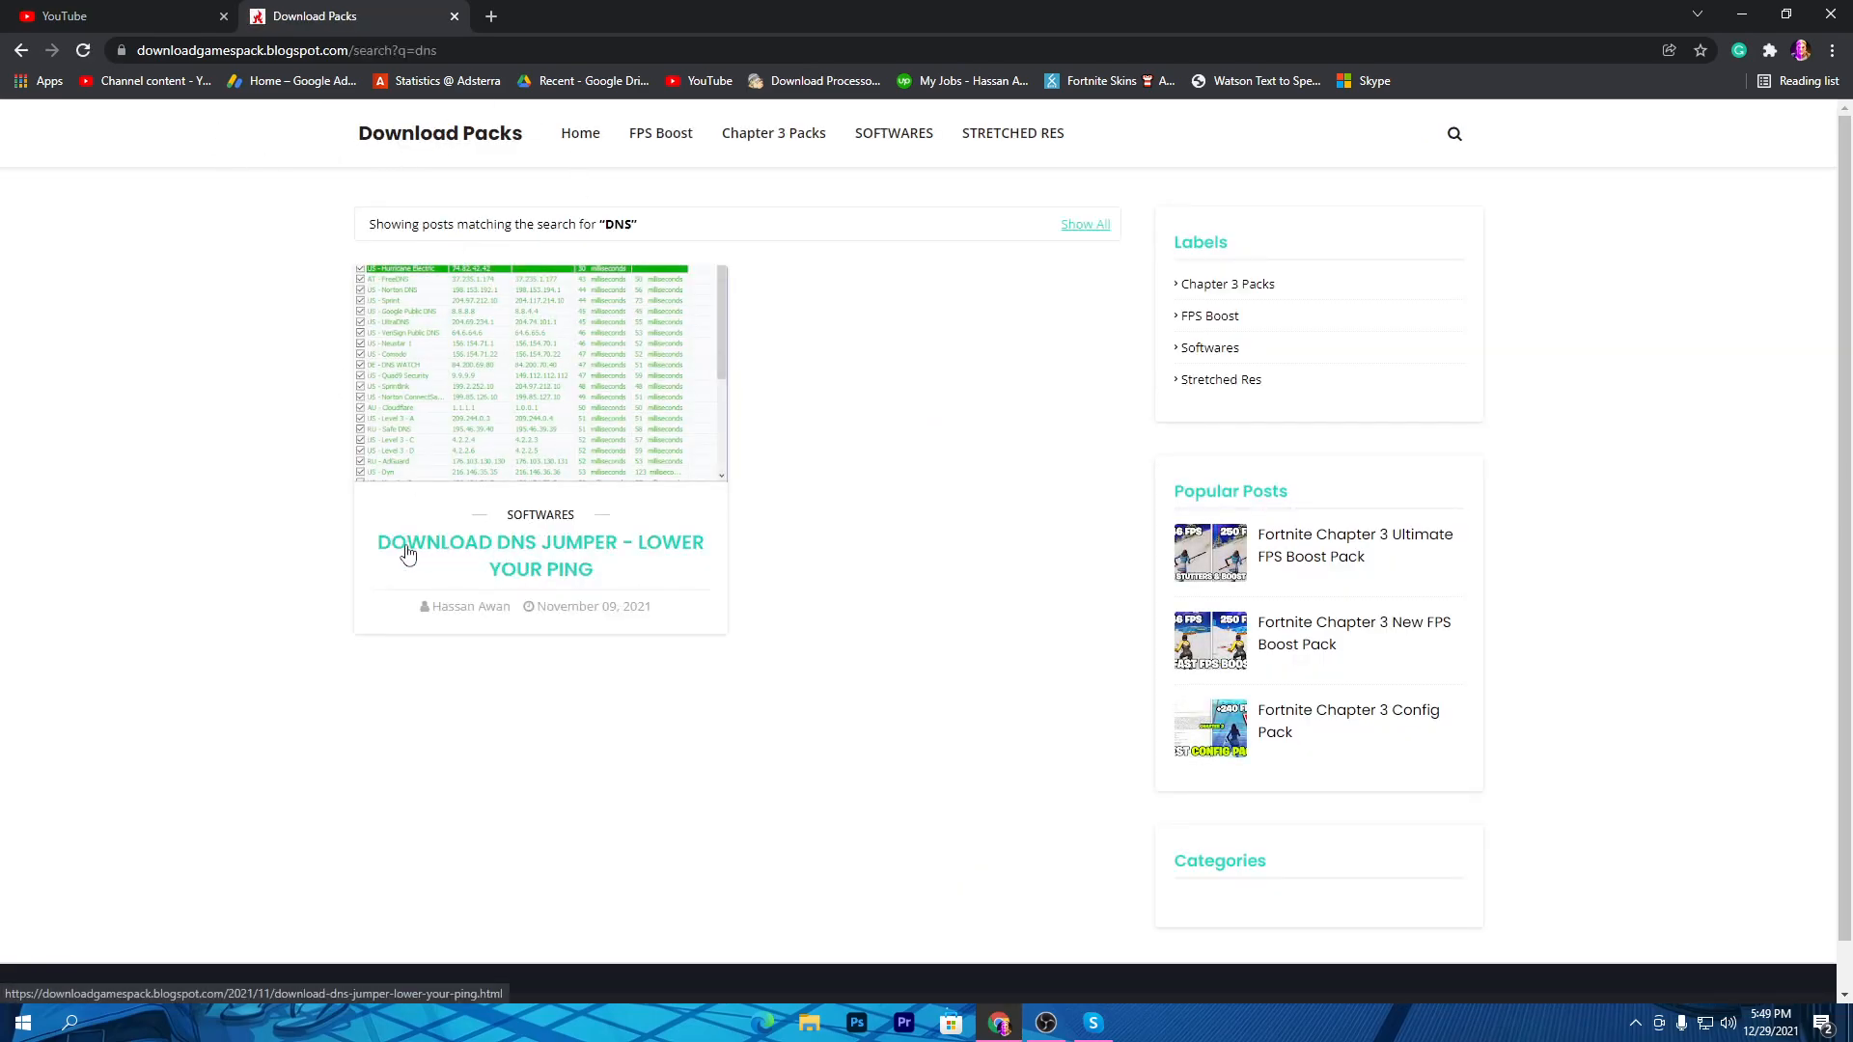
mouse_move(550, 329)
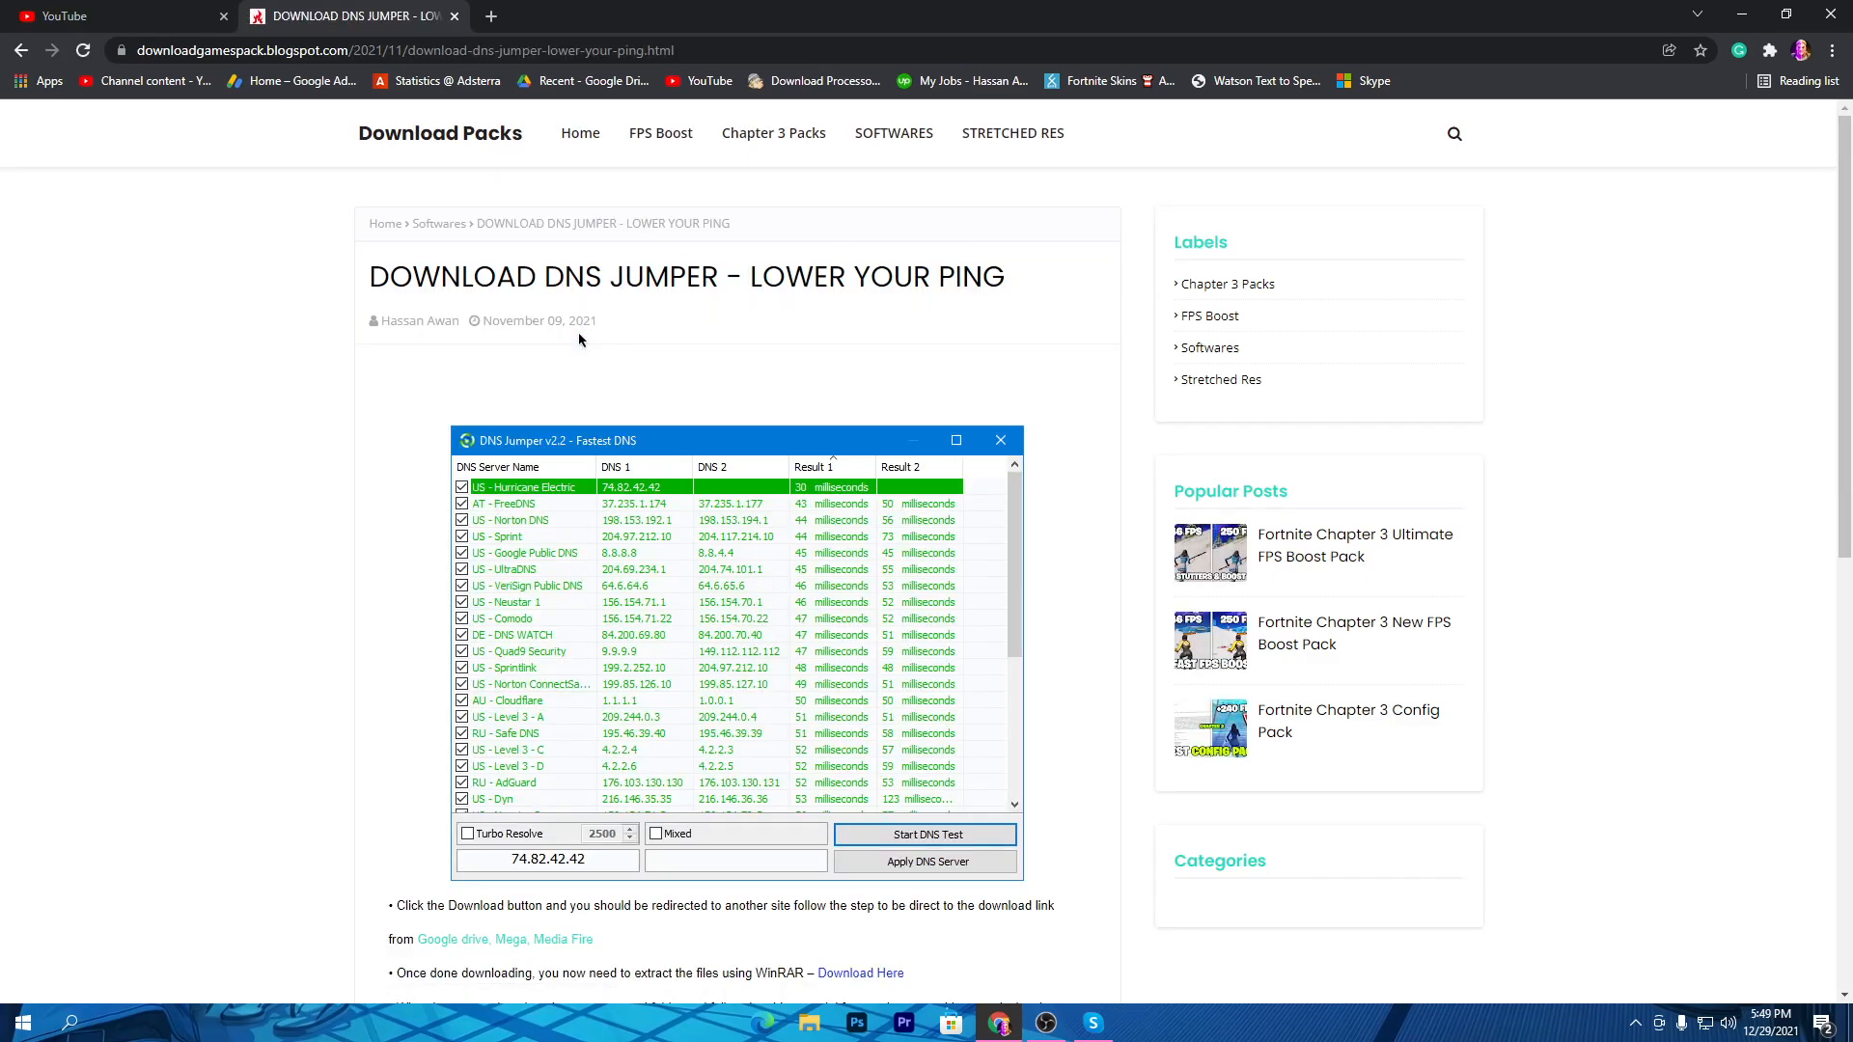
mouse_move(295, 309)
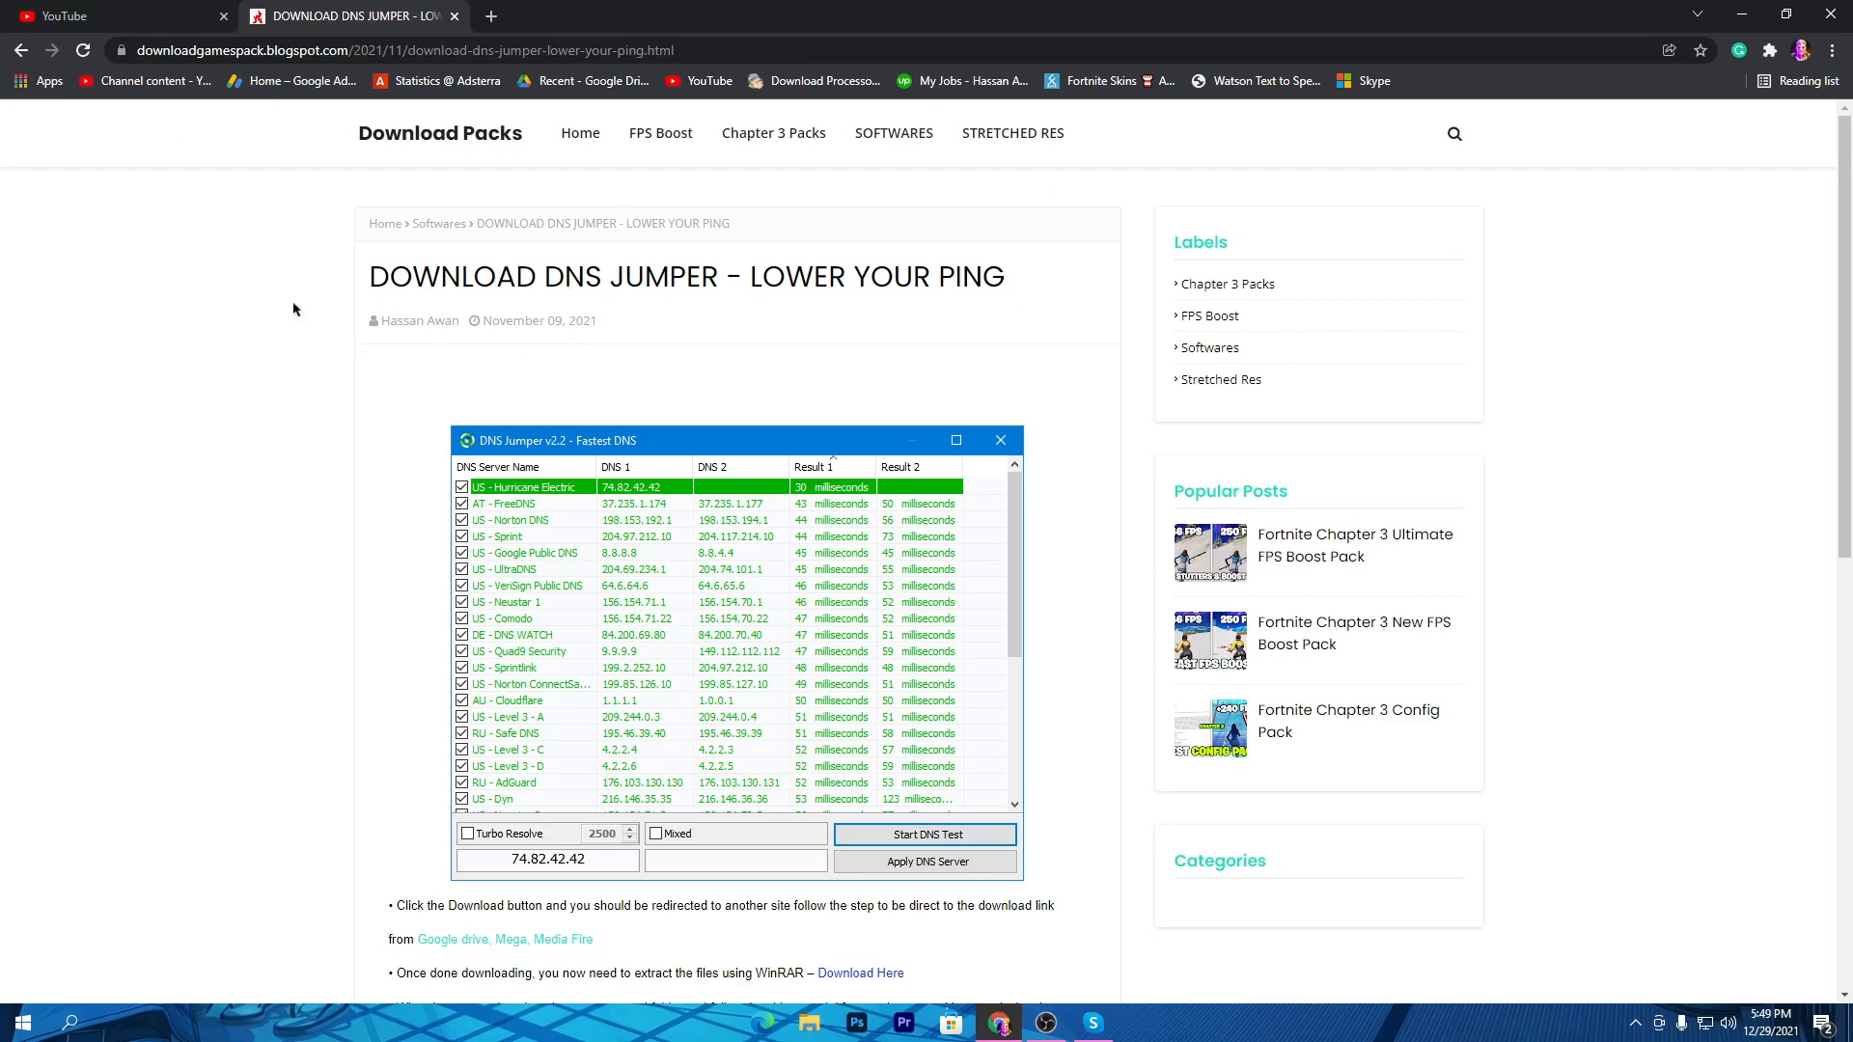
Follow the DNS Jumper post's DOWNLOAD link to the Rekonise unlock page.
scroll("down", 3)
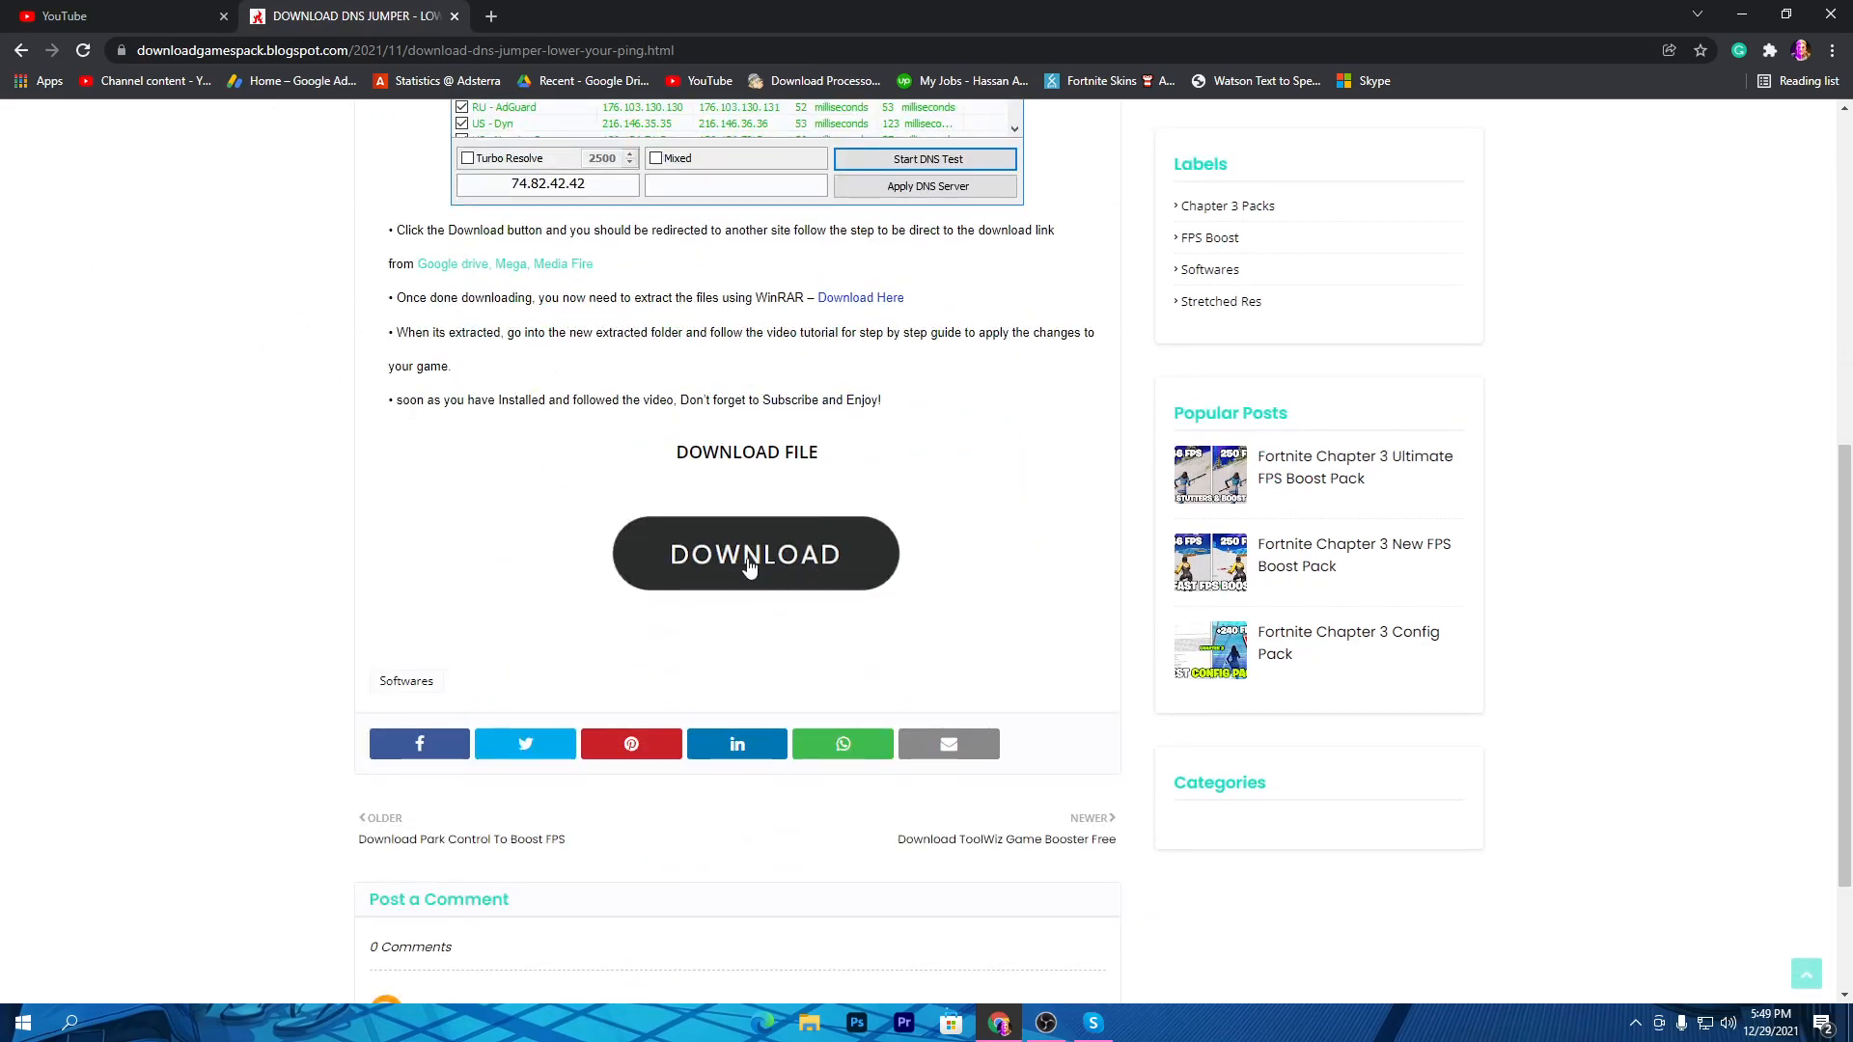
left_click(755, 554)
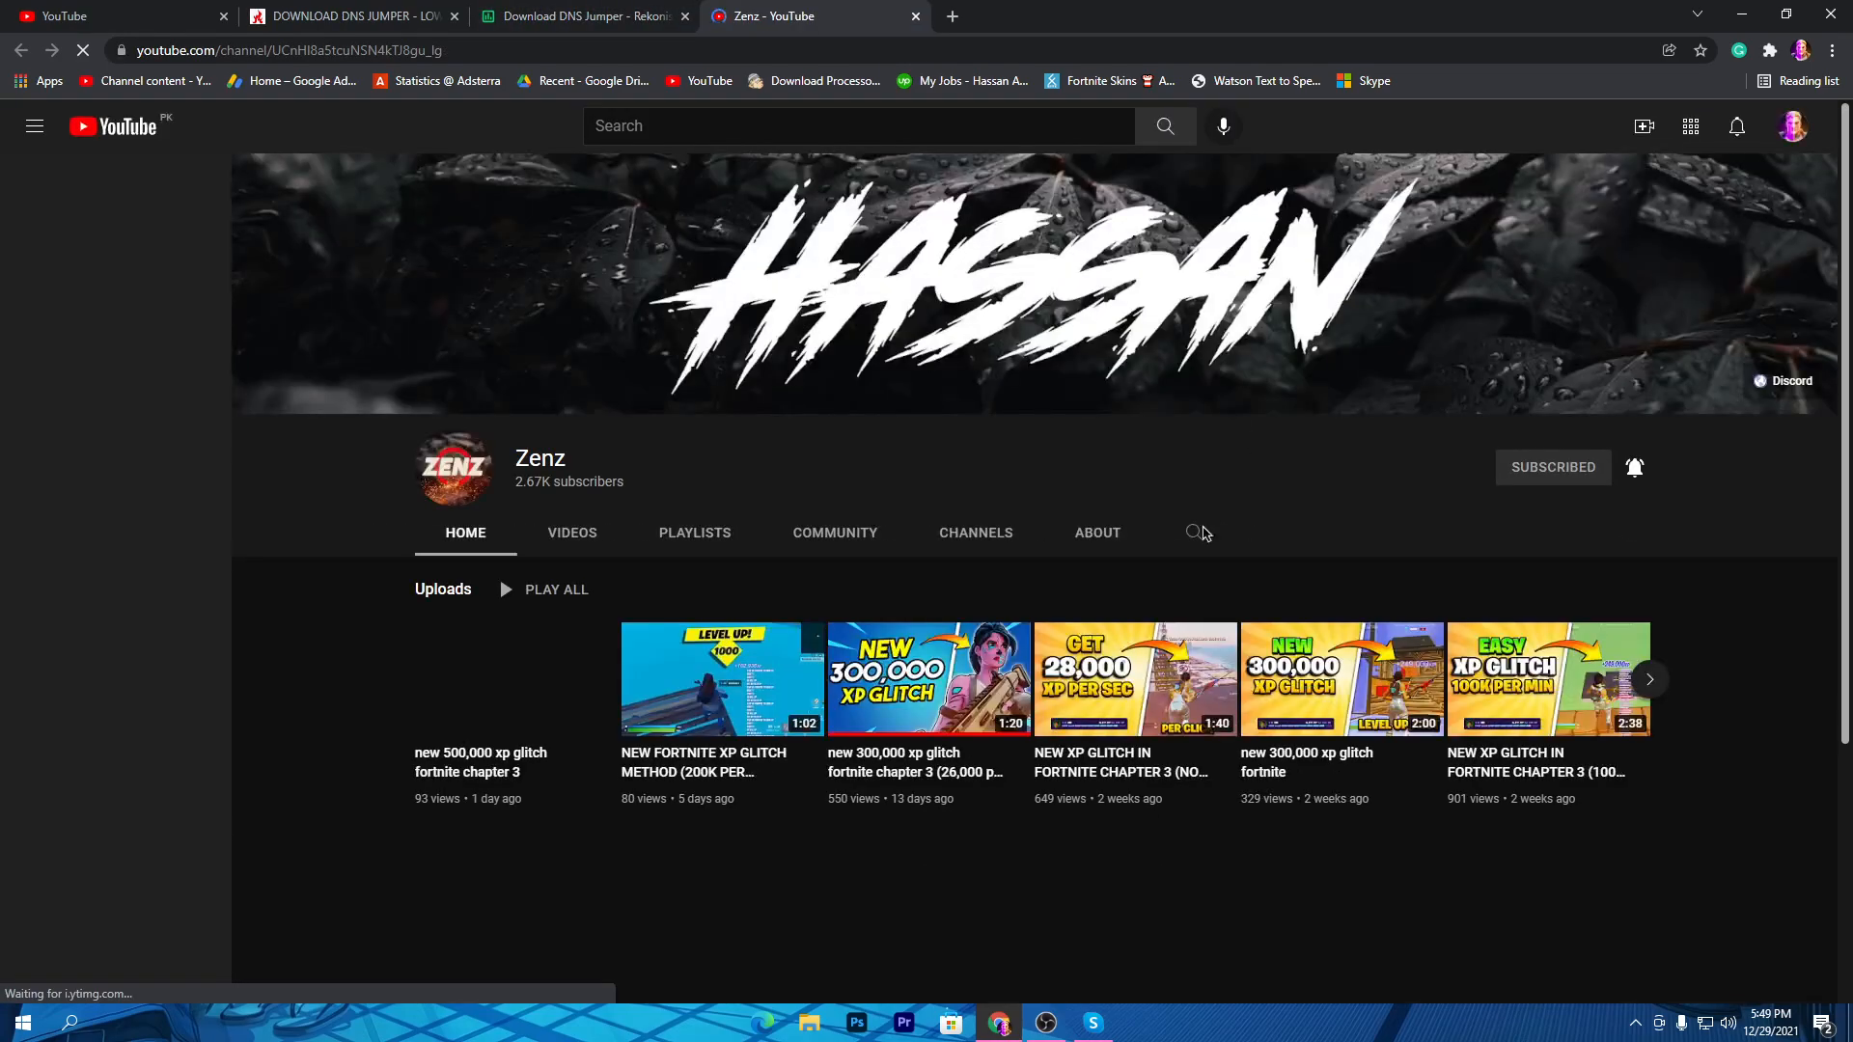
left_click(33, 127)
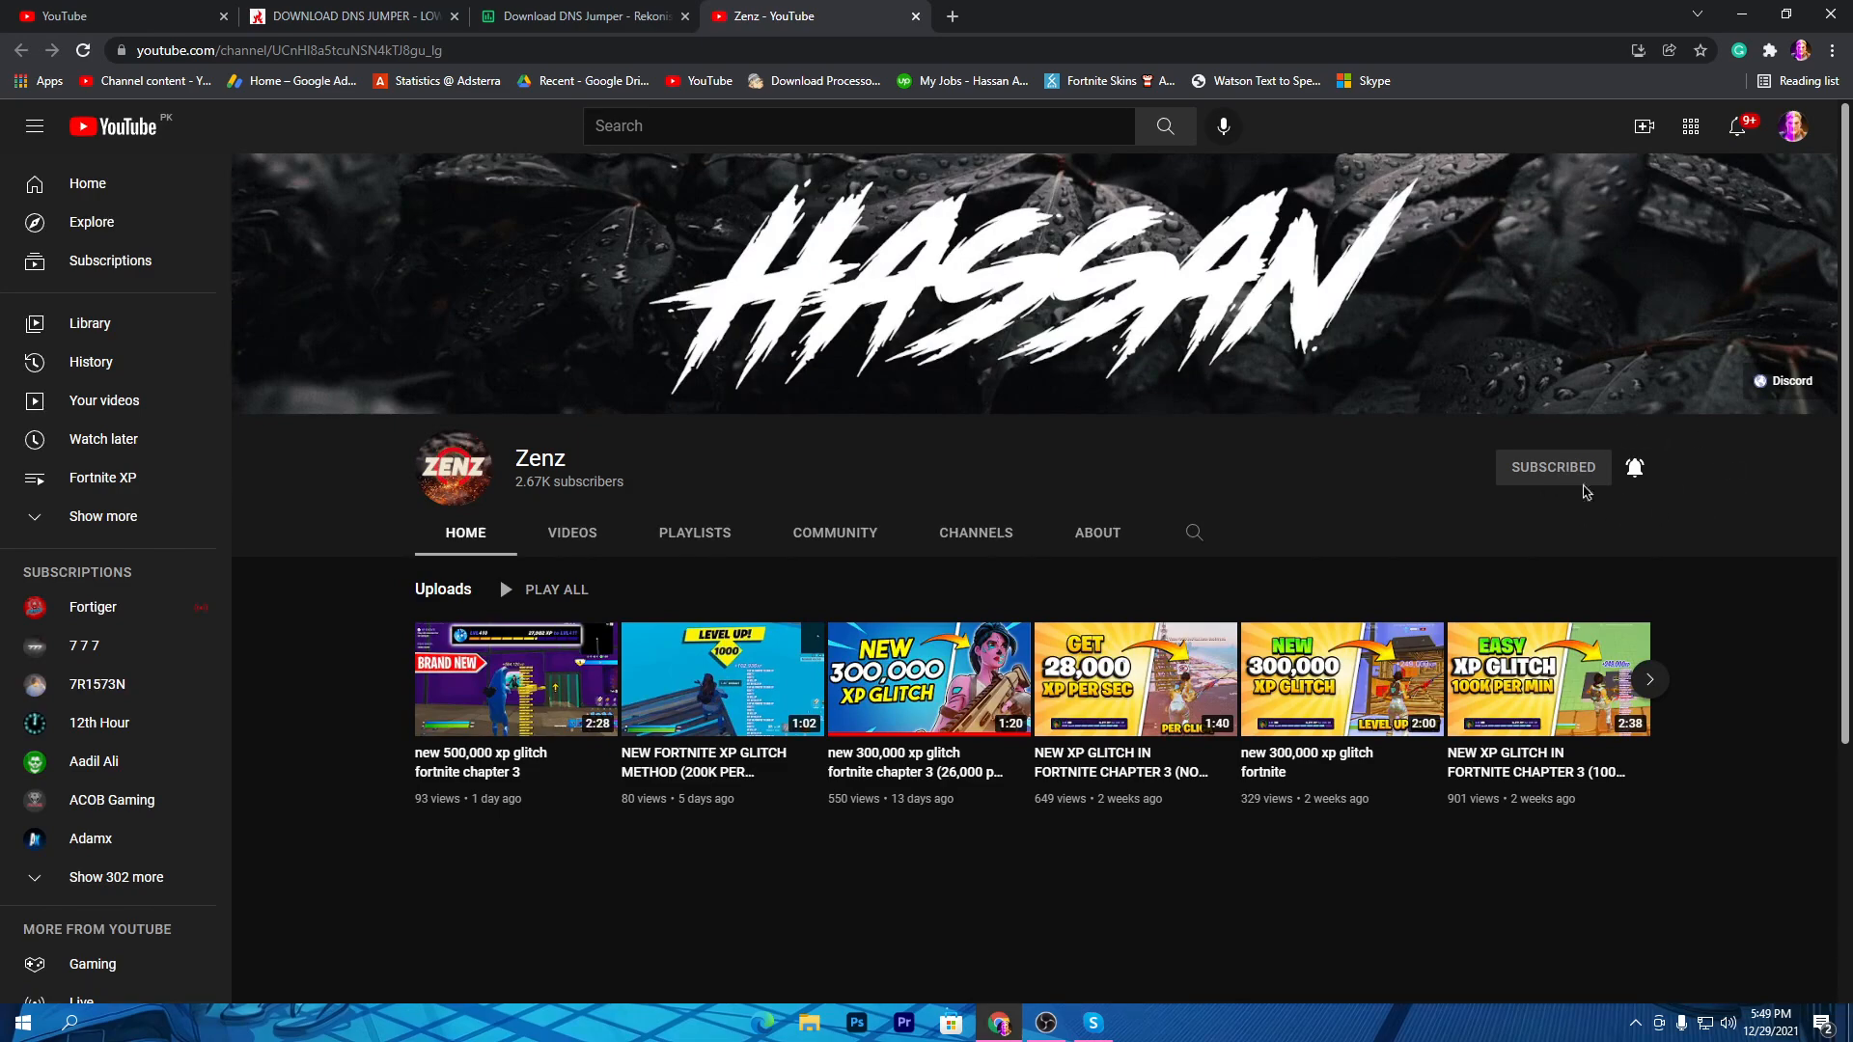
left_click(589, 16)
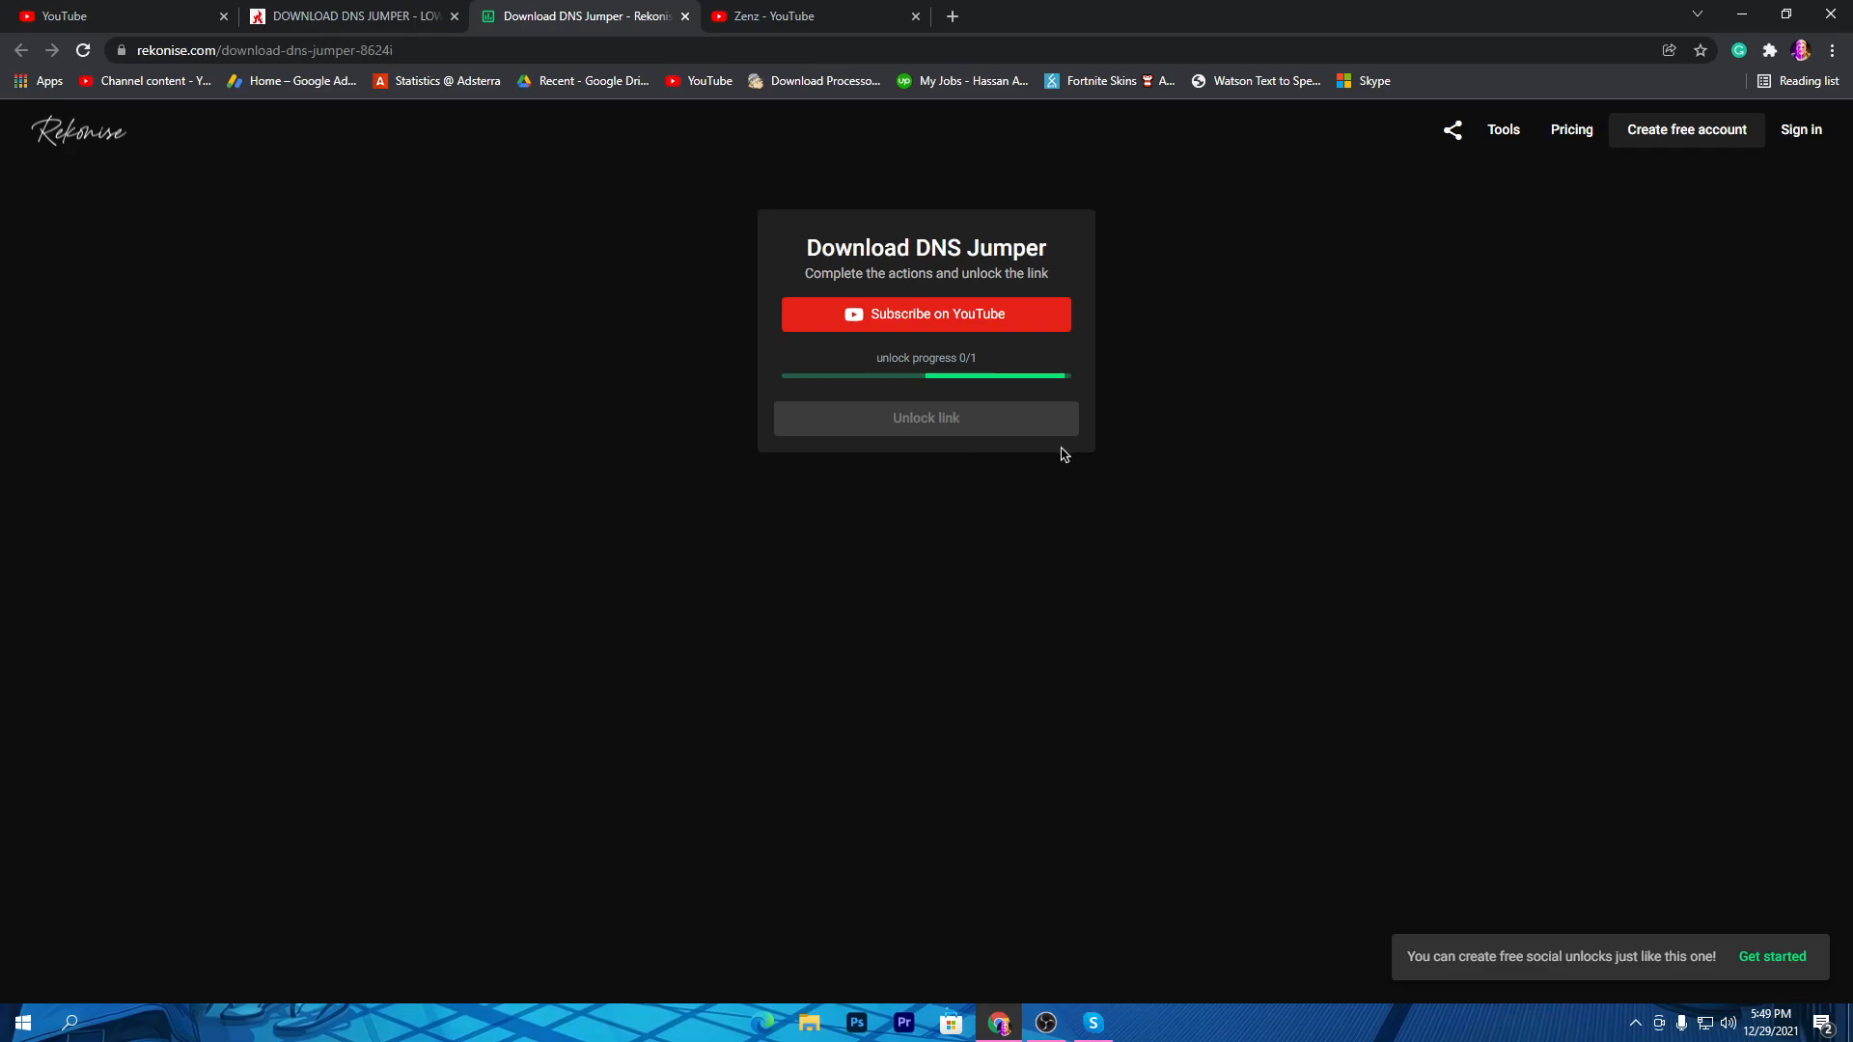
mouse_move(1103, 425)
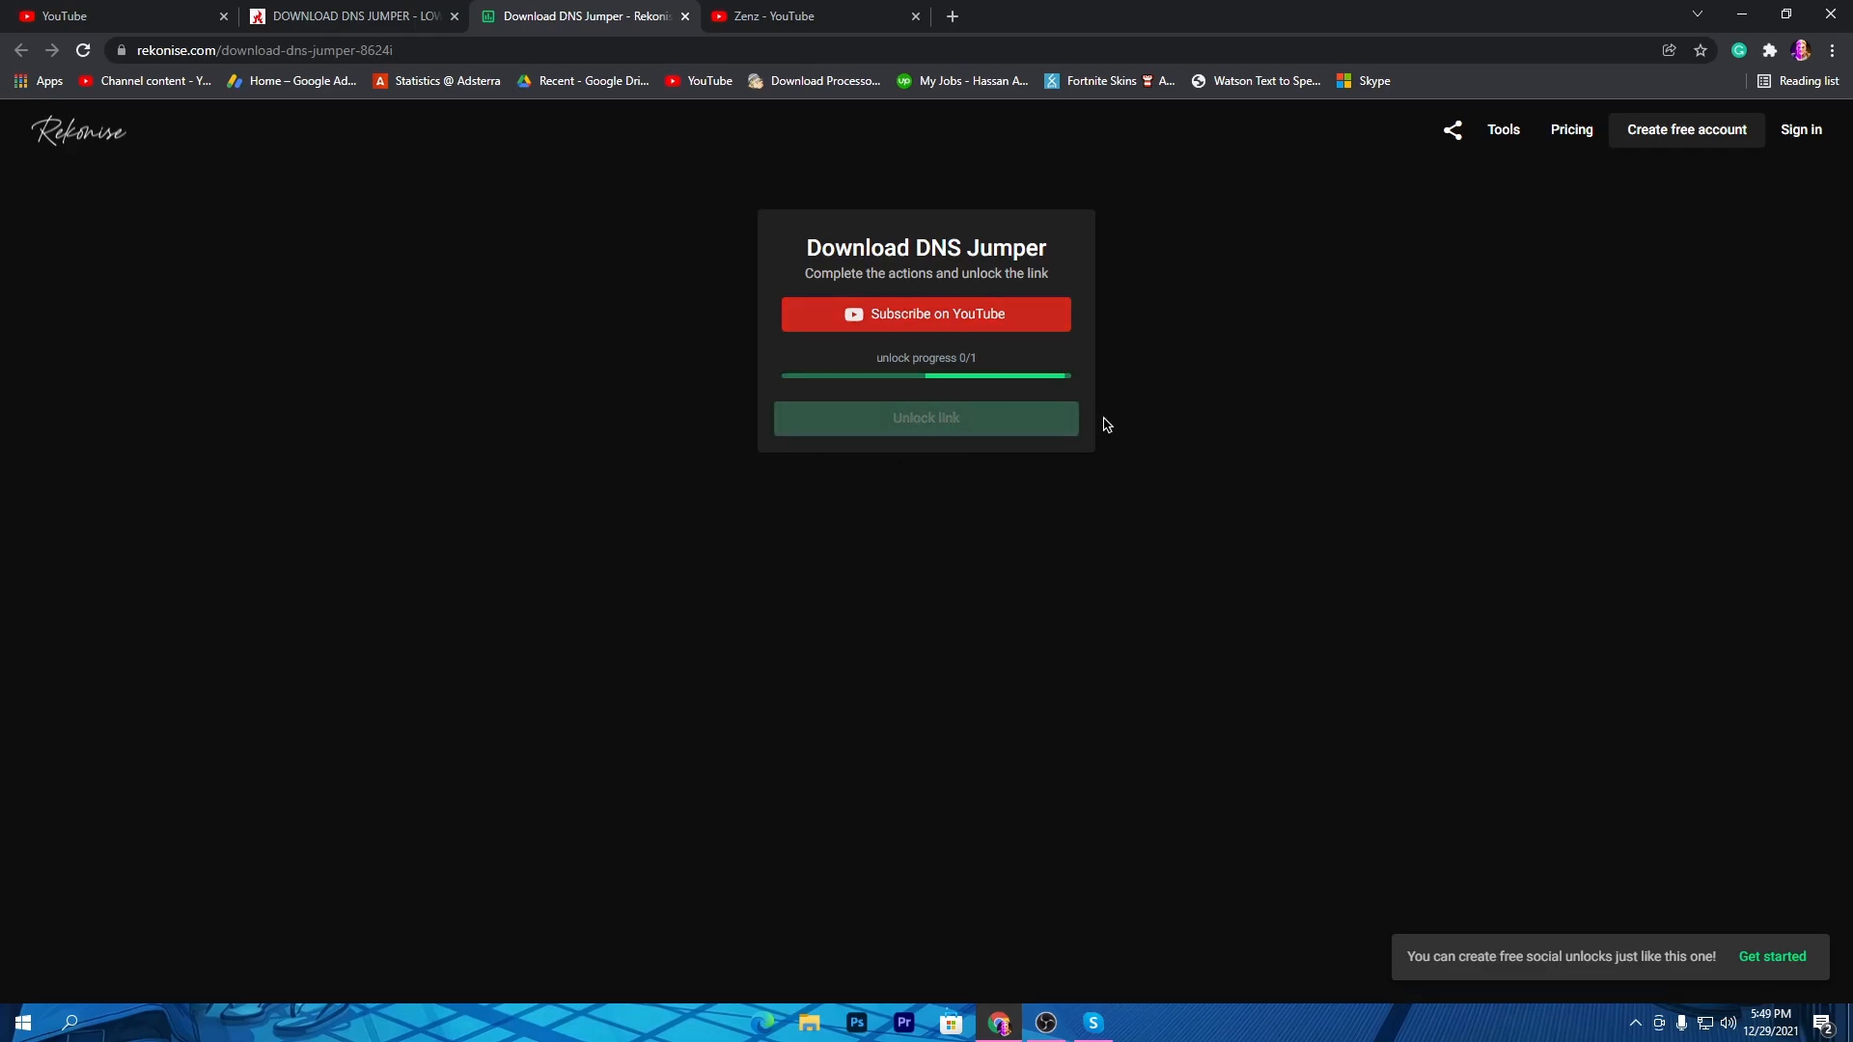
Unlock the Rekonise link at 1/1 and download the DnsJumper zip under a numbered name.
left_click(925, 314)
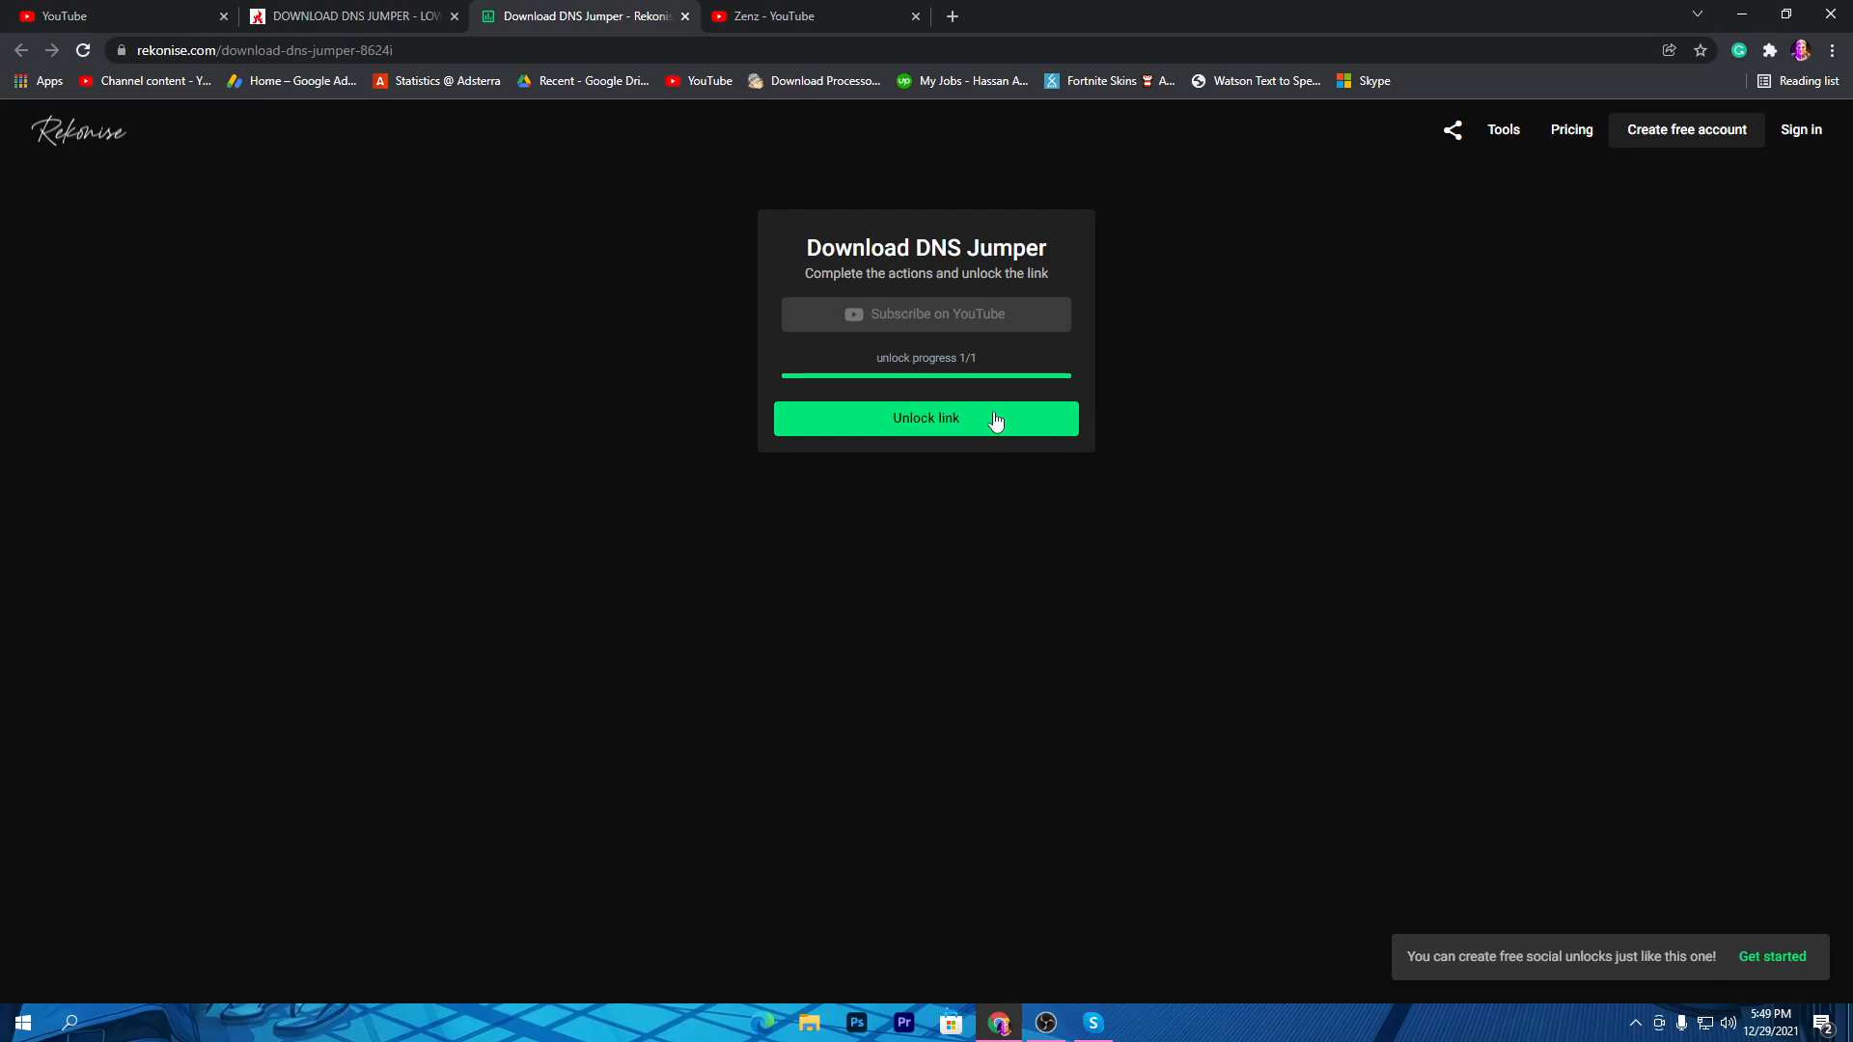
left_click(925, 418)
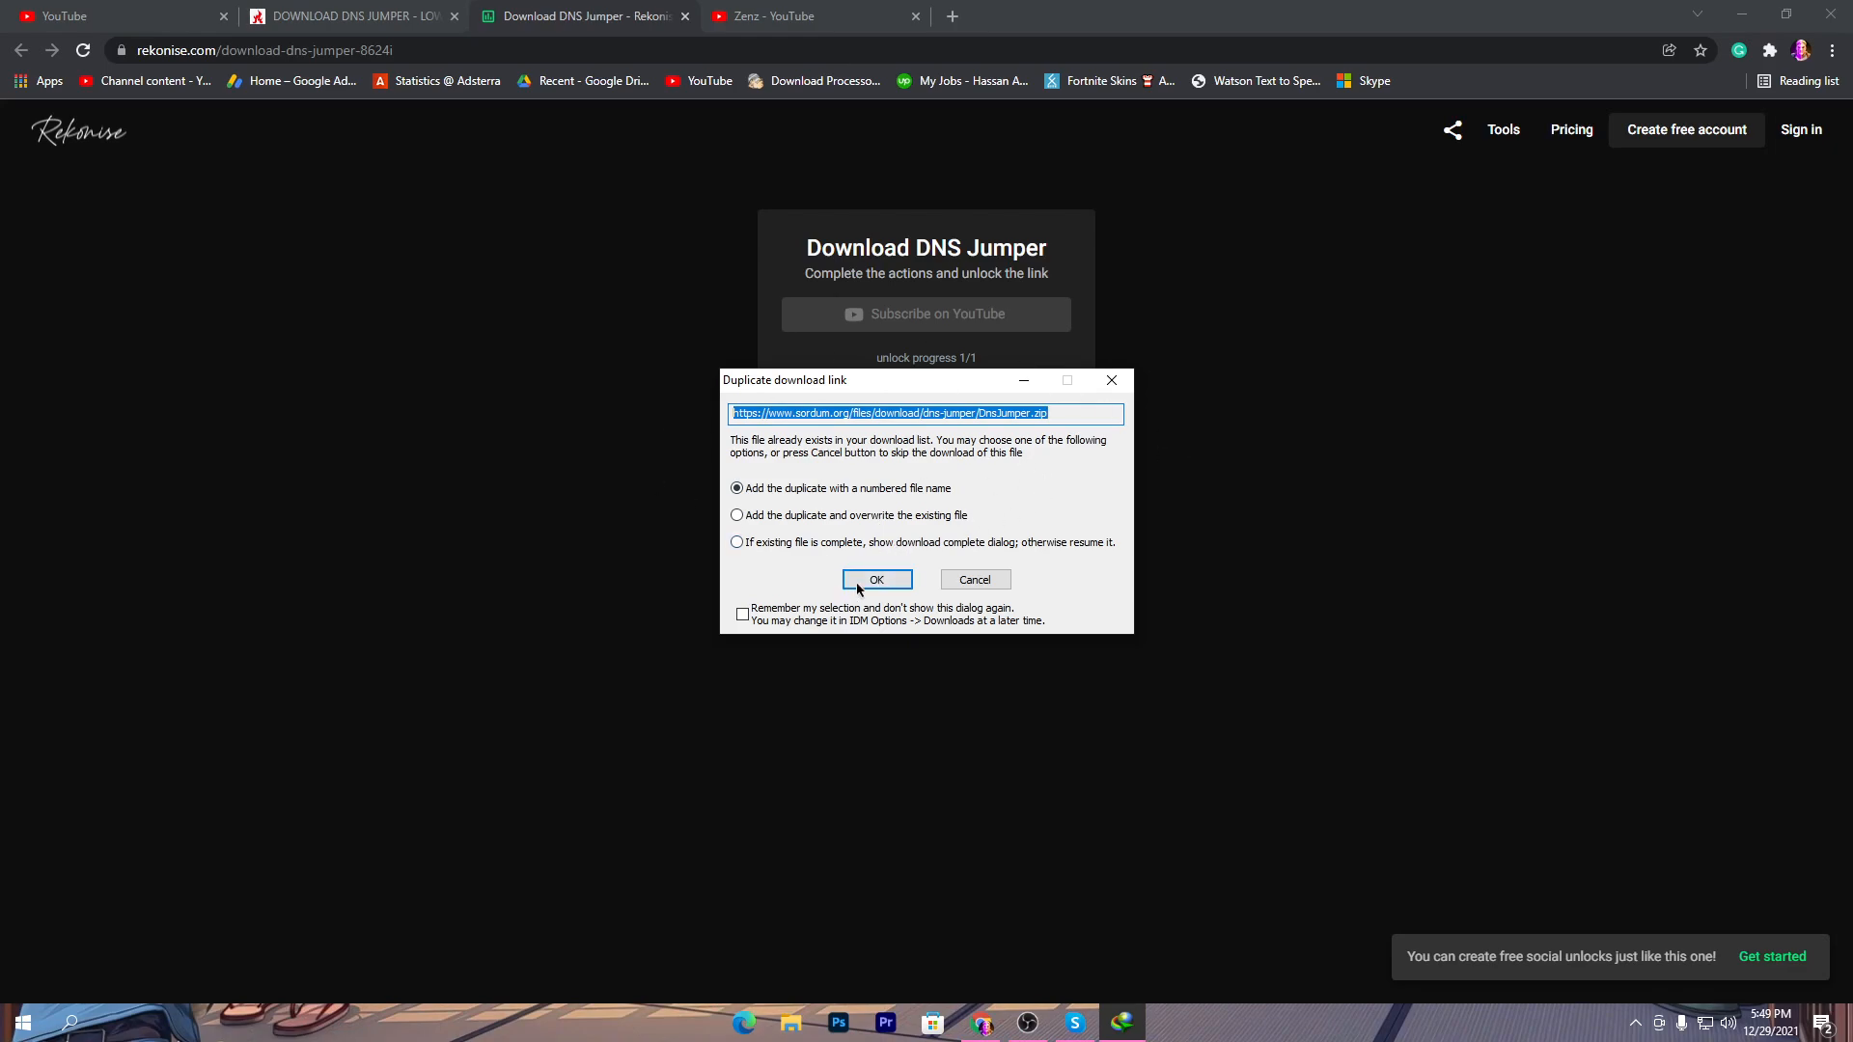
left_click(877, 579)
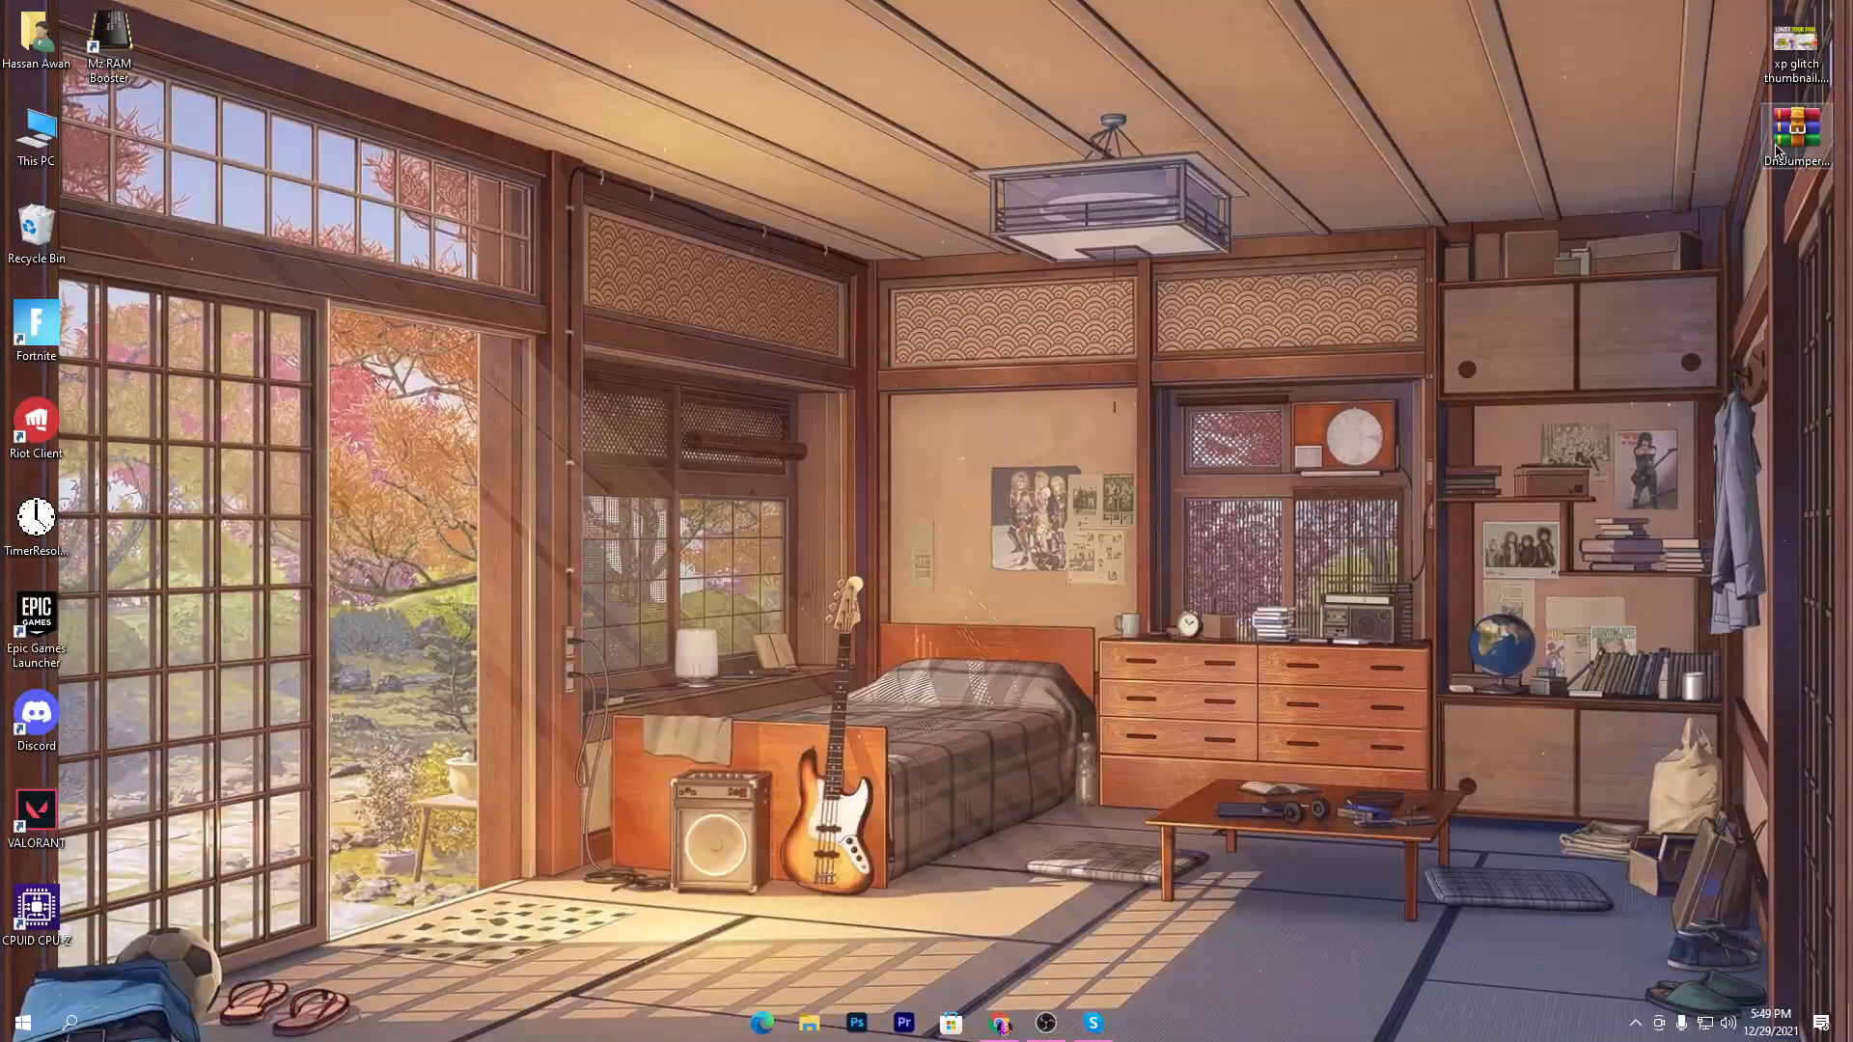
Extract DnsJumper from the zip to the desktop via WinRAR and open the folder.
left_click_drag(1796, 131, 696, 331)
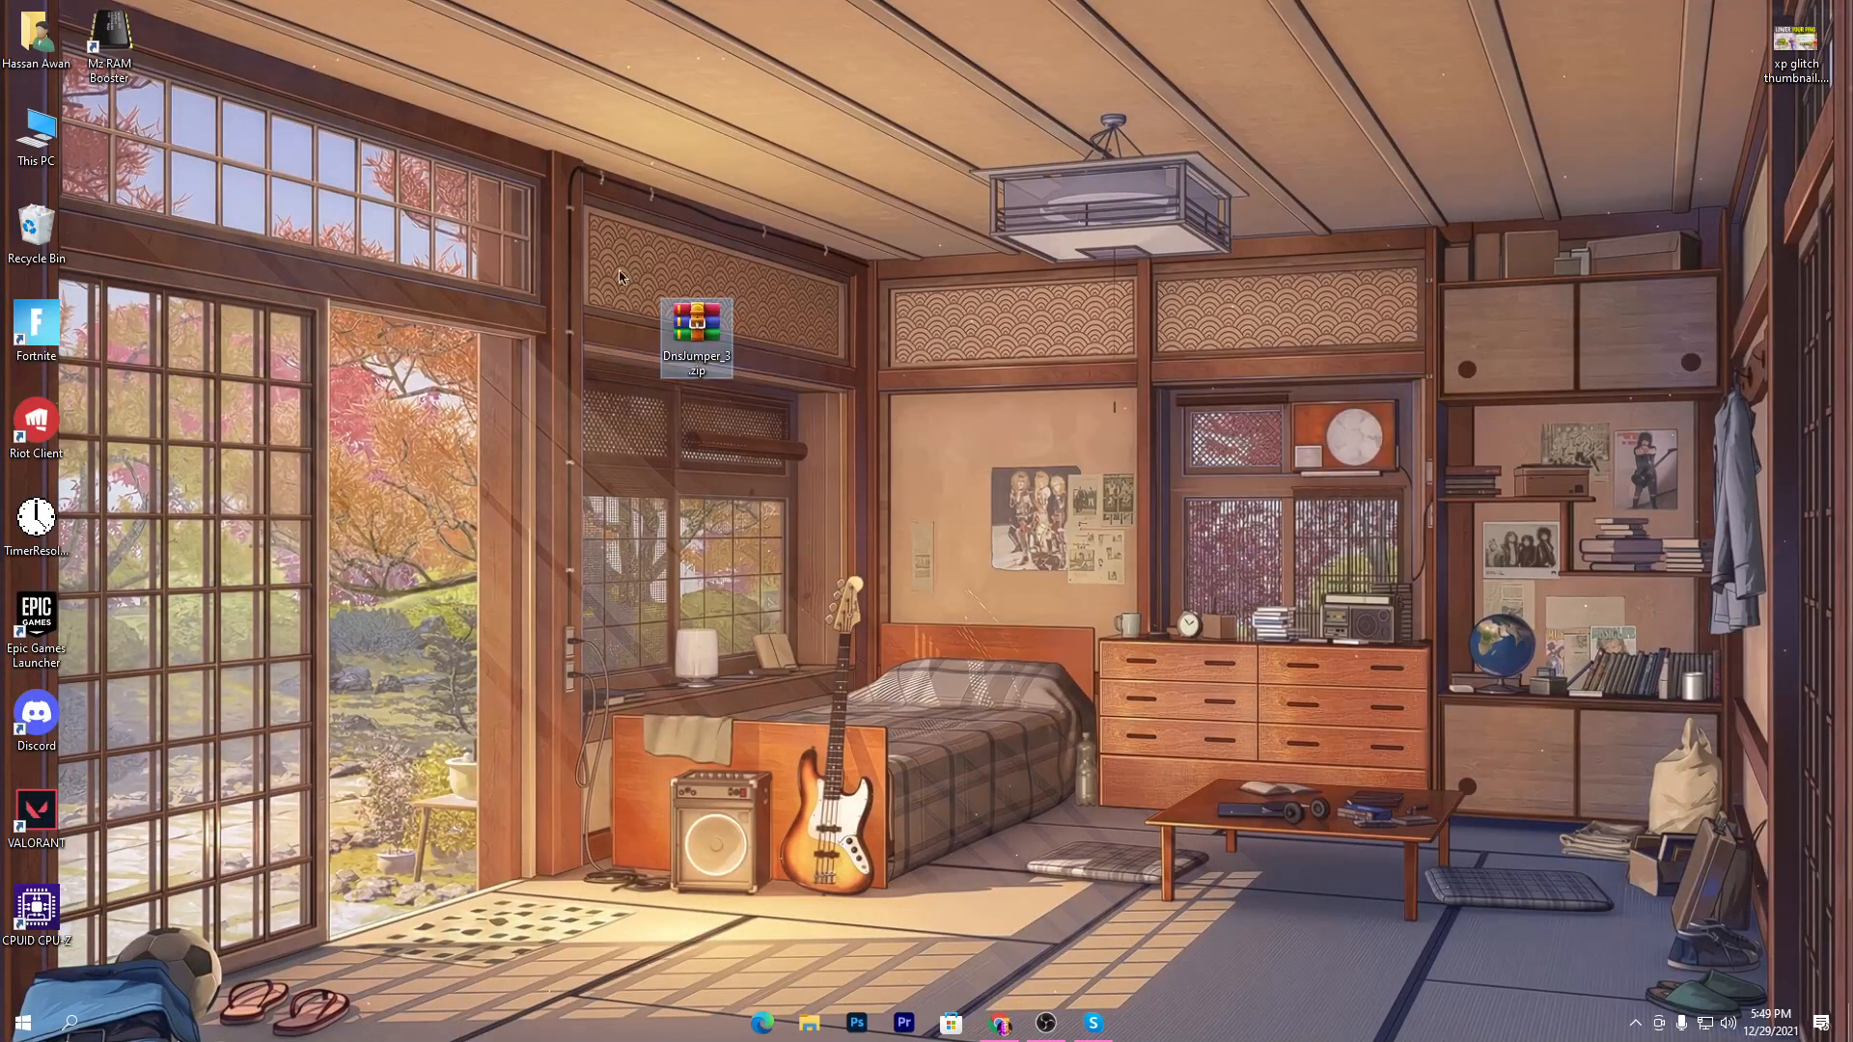
mouse_move(684, 367)
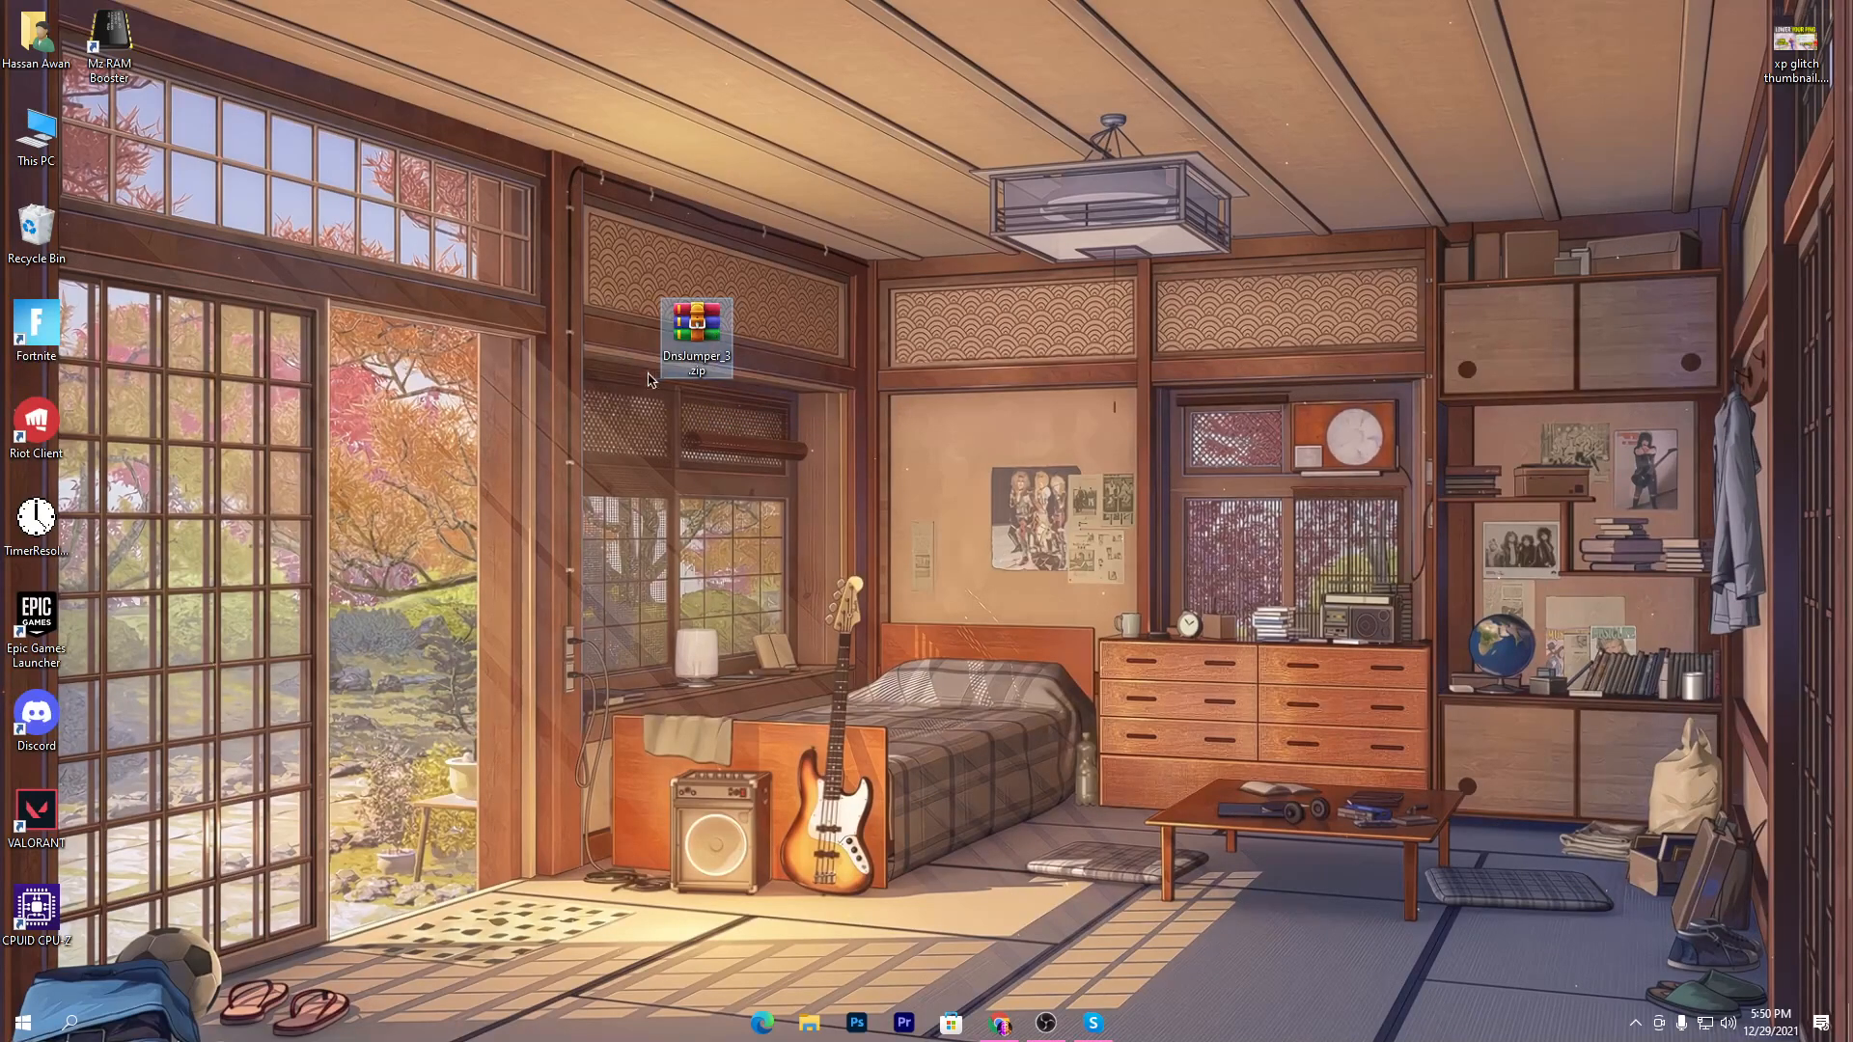
double_click(696, 318)
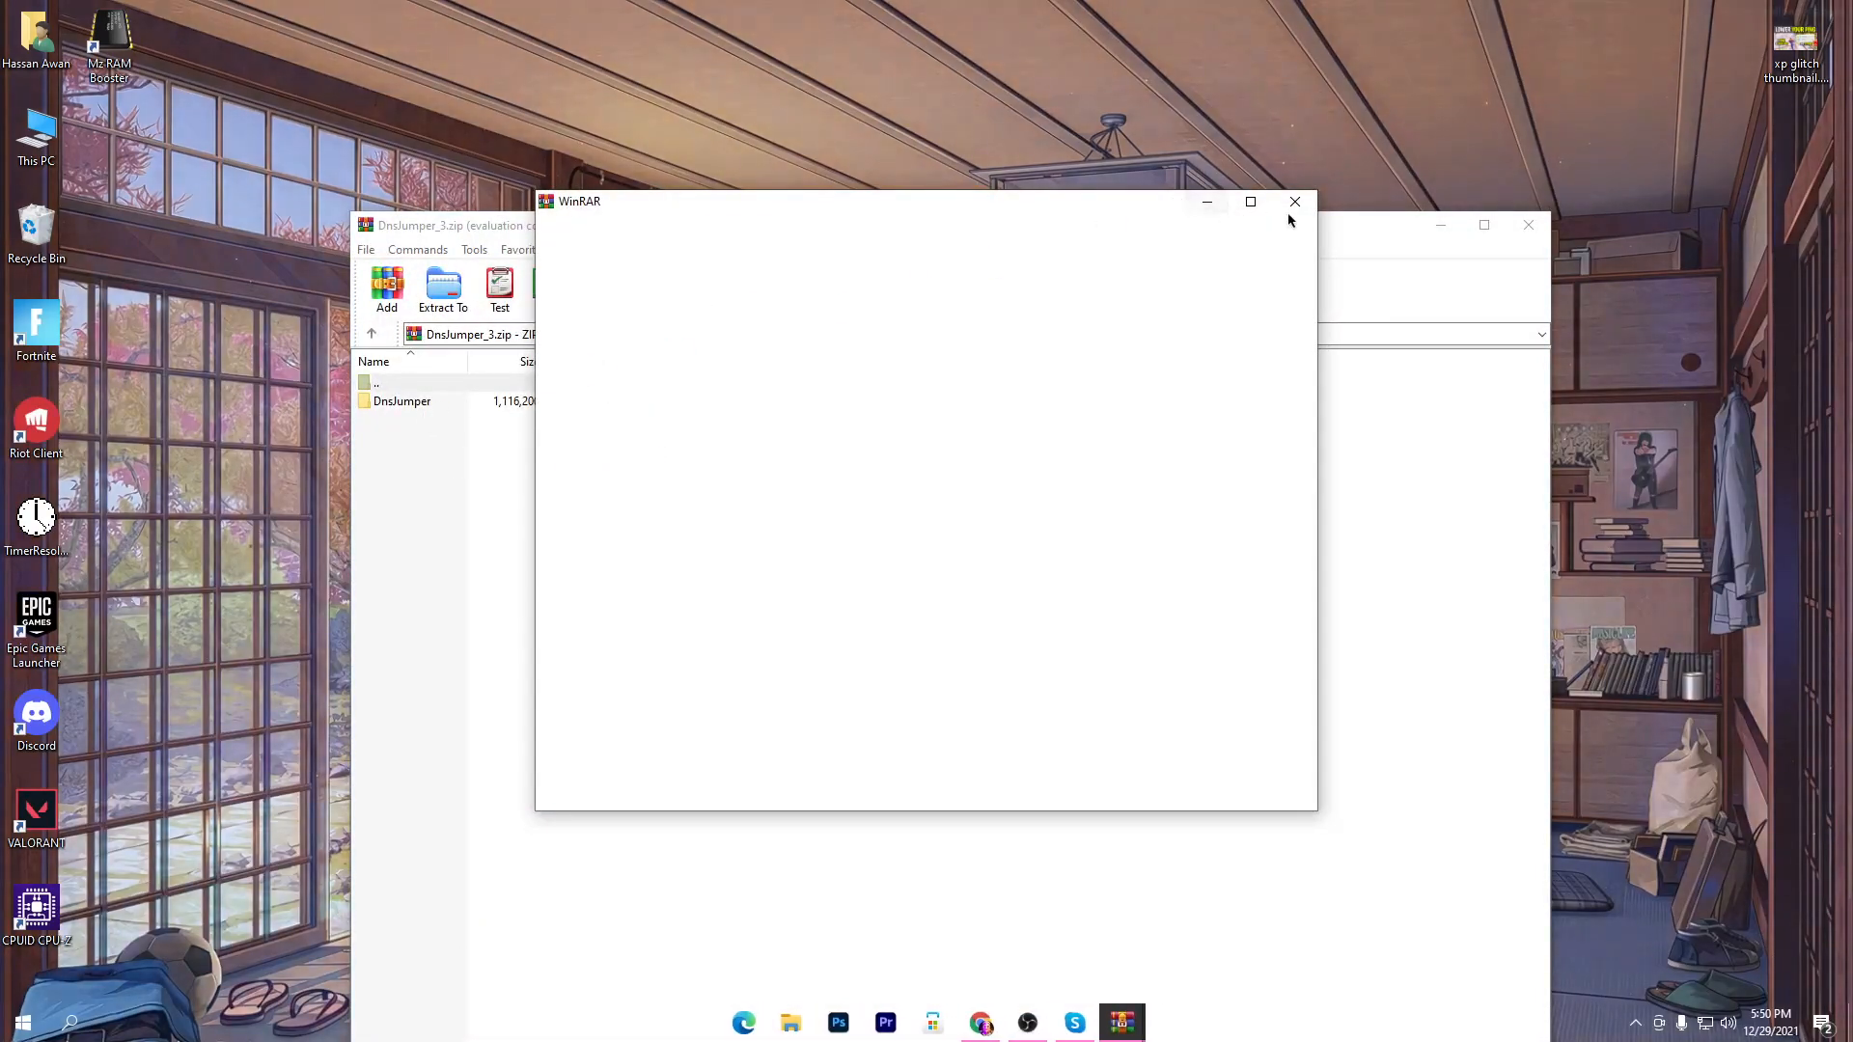
left_click(1294, 201)
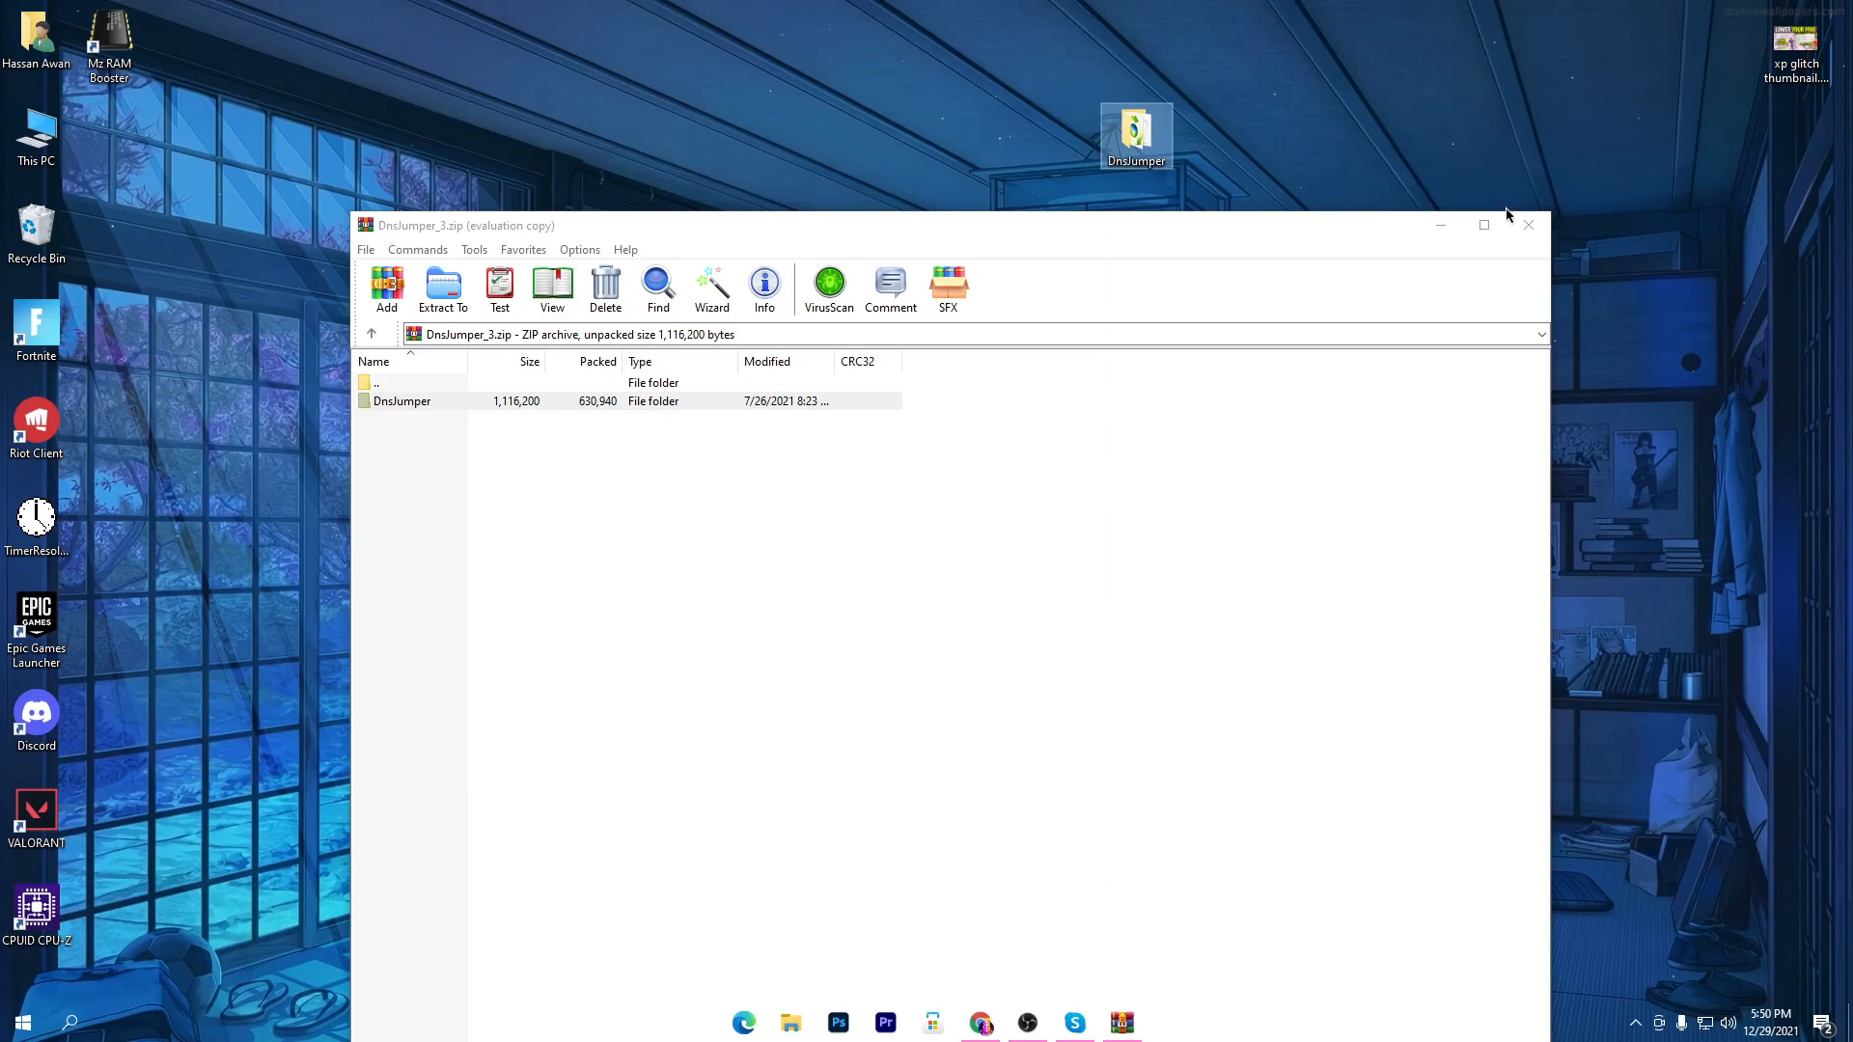
left_click(1528, 224)
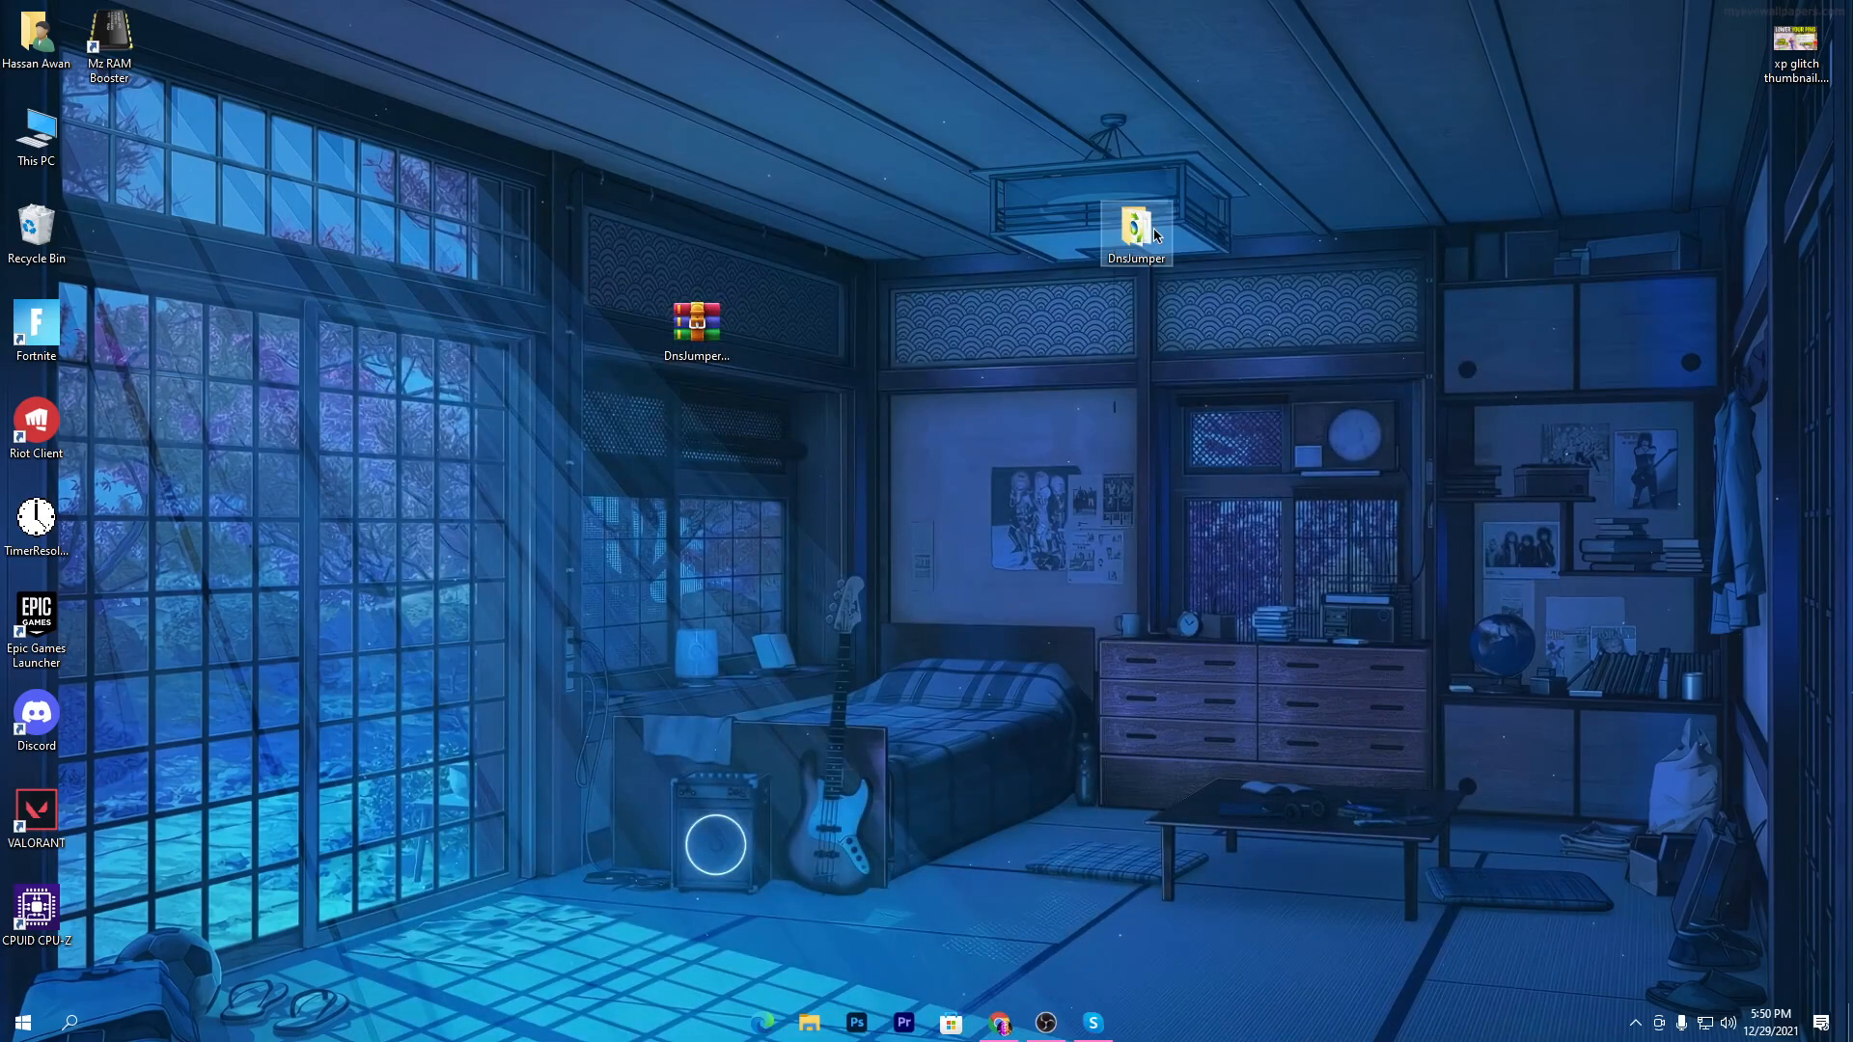
double_click(1137, 222)
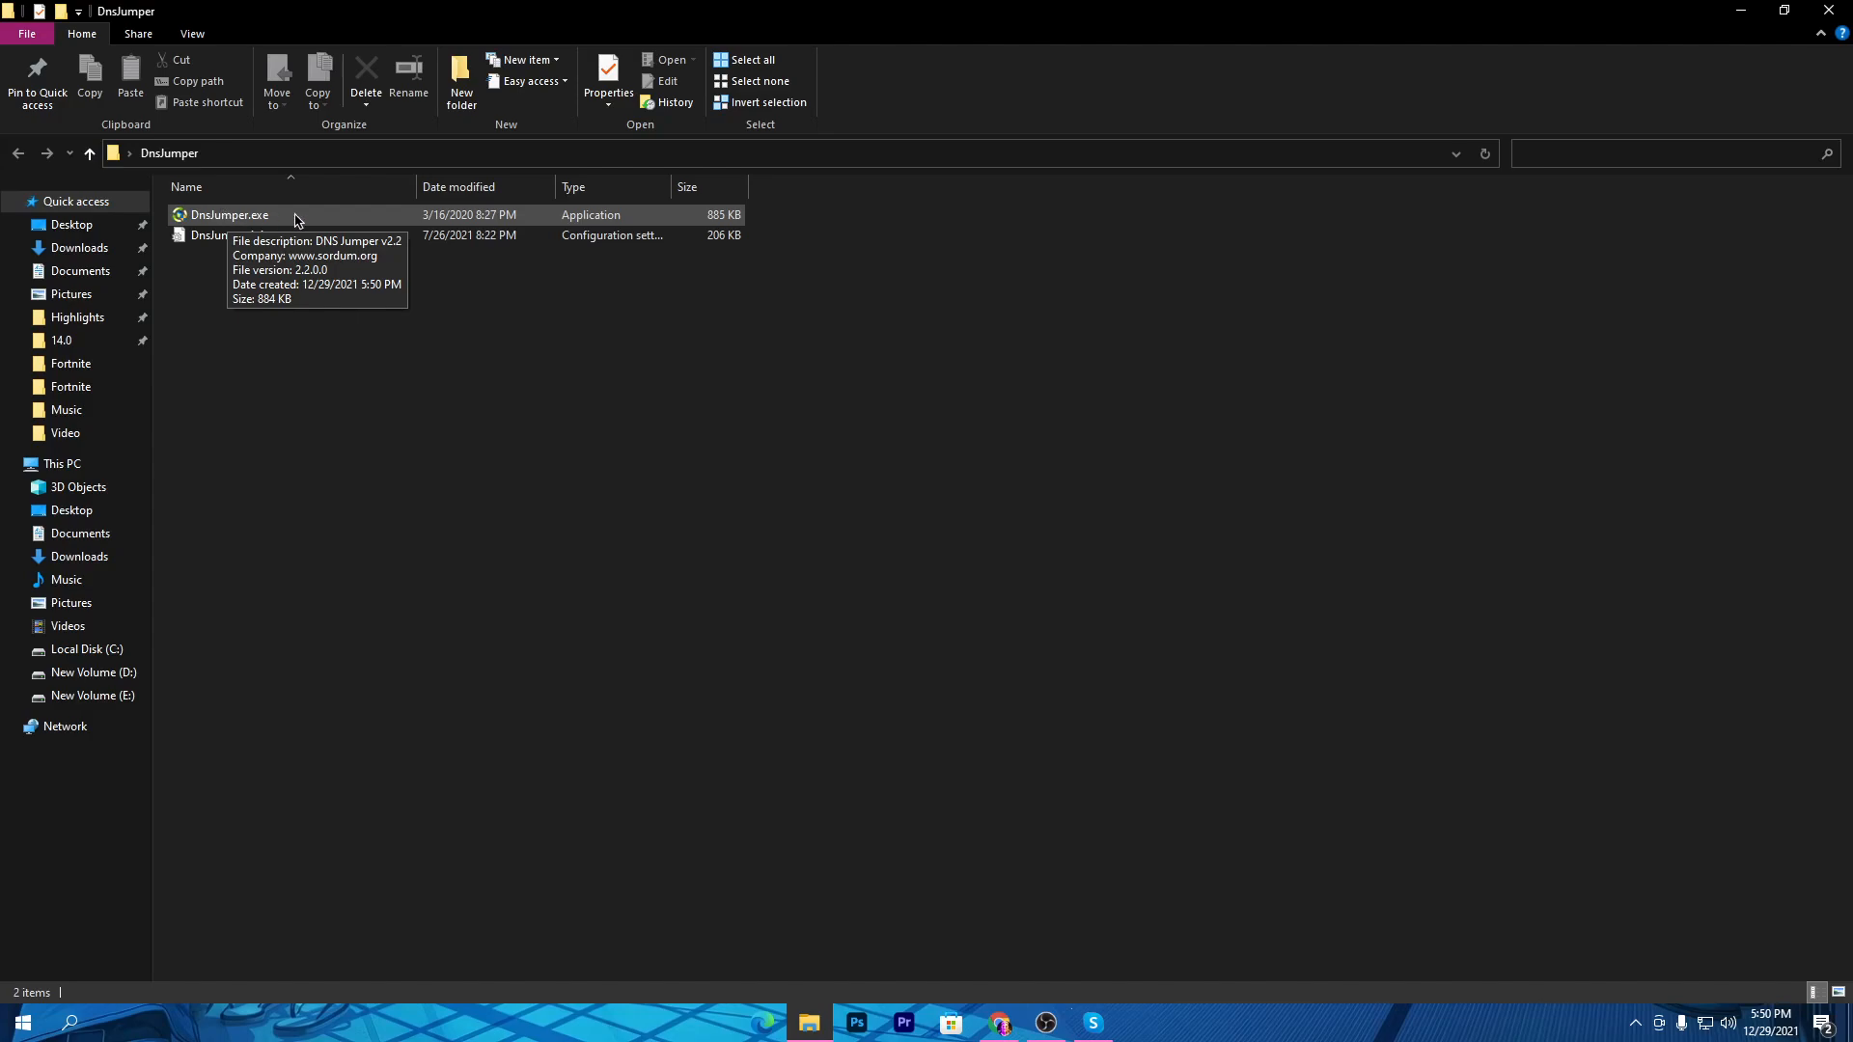
mouse_move(252, 226)
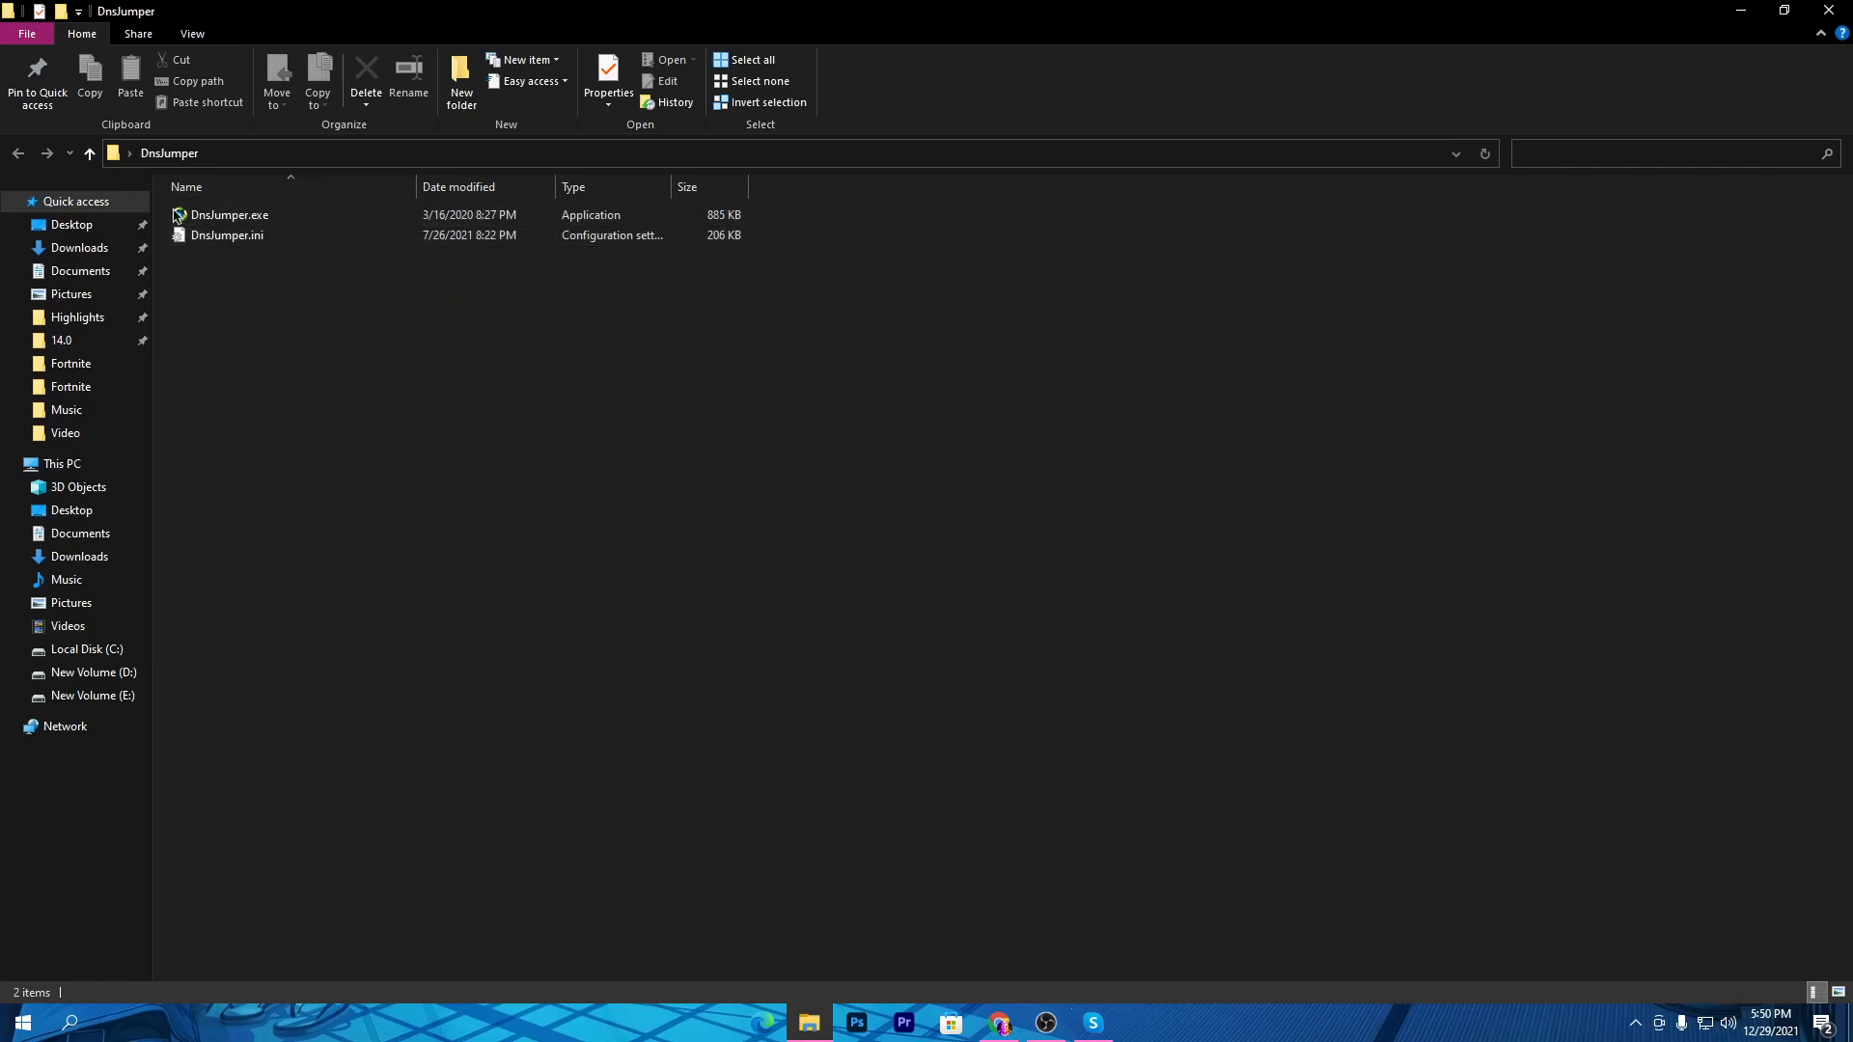
Run DnsJumper.exe to start DNS Jumper v2.2.
left_click(228, 215)
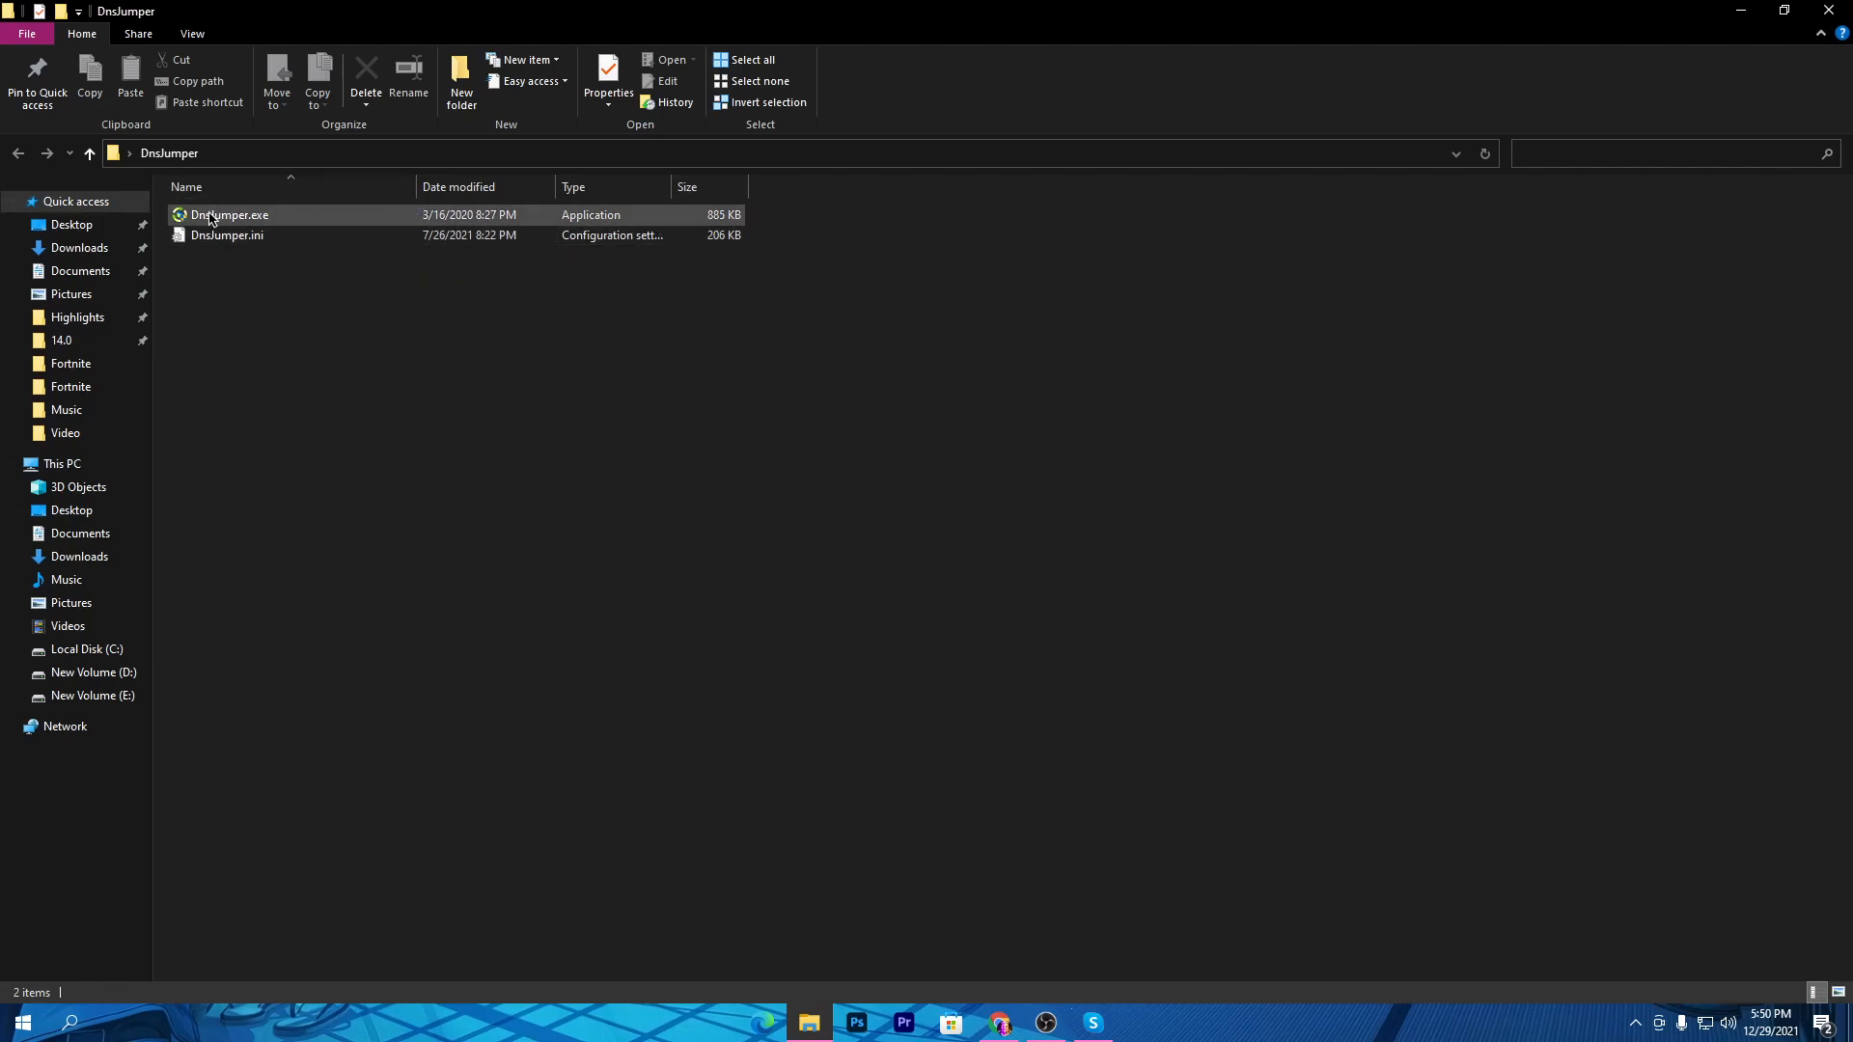
double_click(229, 215)
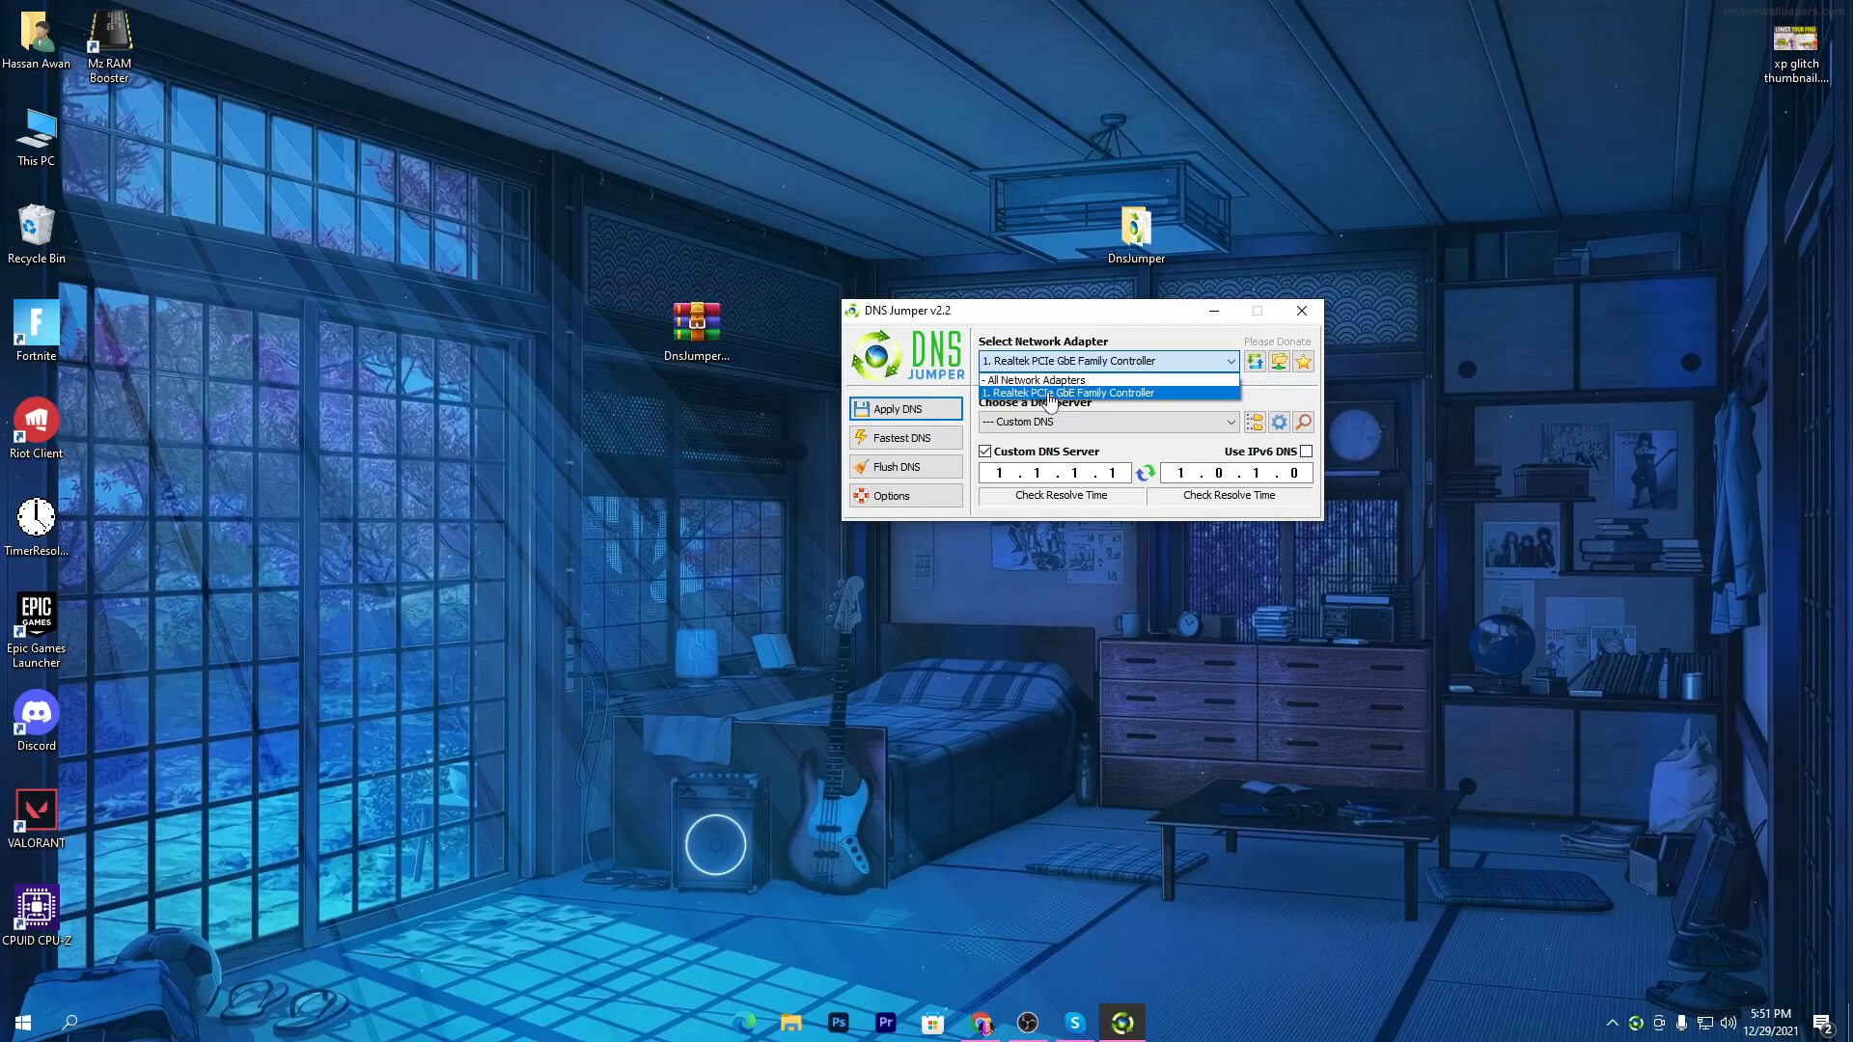
Select the Realtek PCIe GbE Family Controller adapter and open the Fastest DNS window.
left_click(1071, 393)
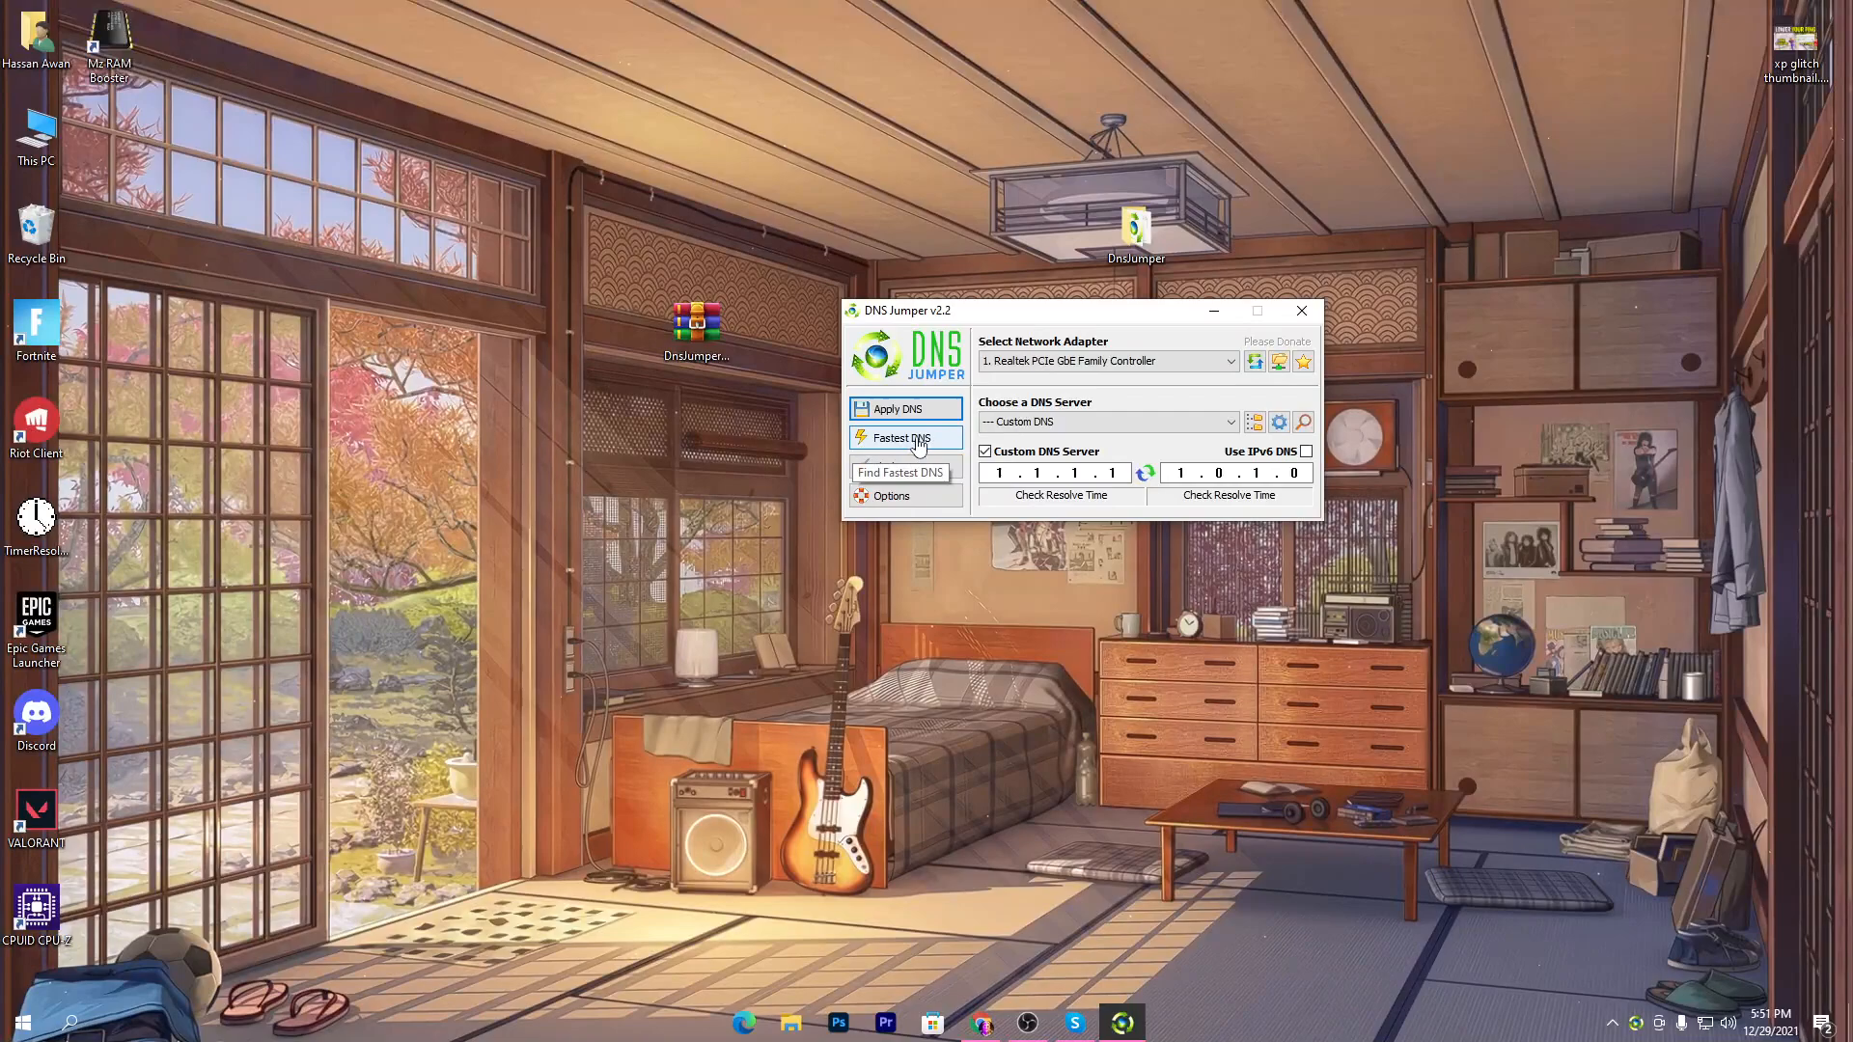
left_click(900, 437)
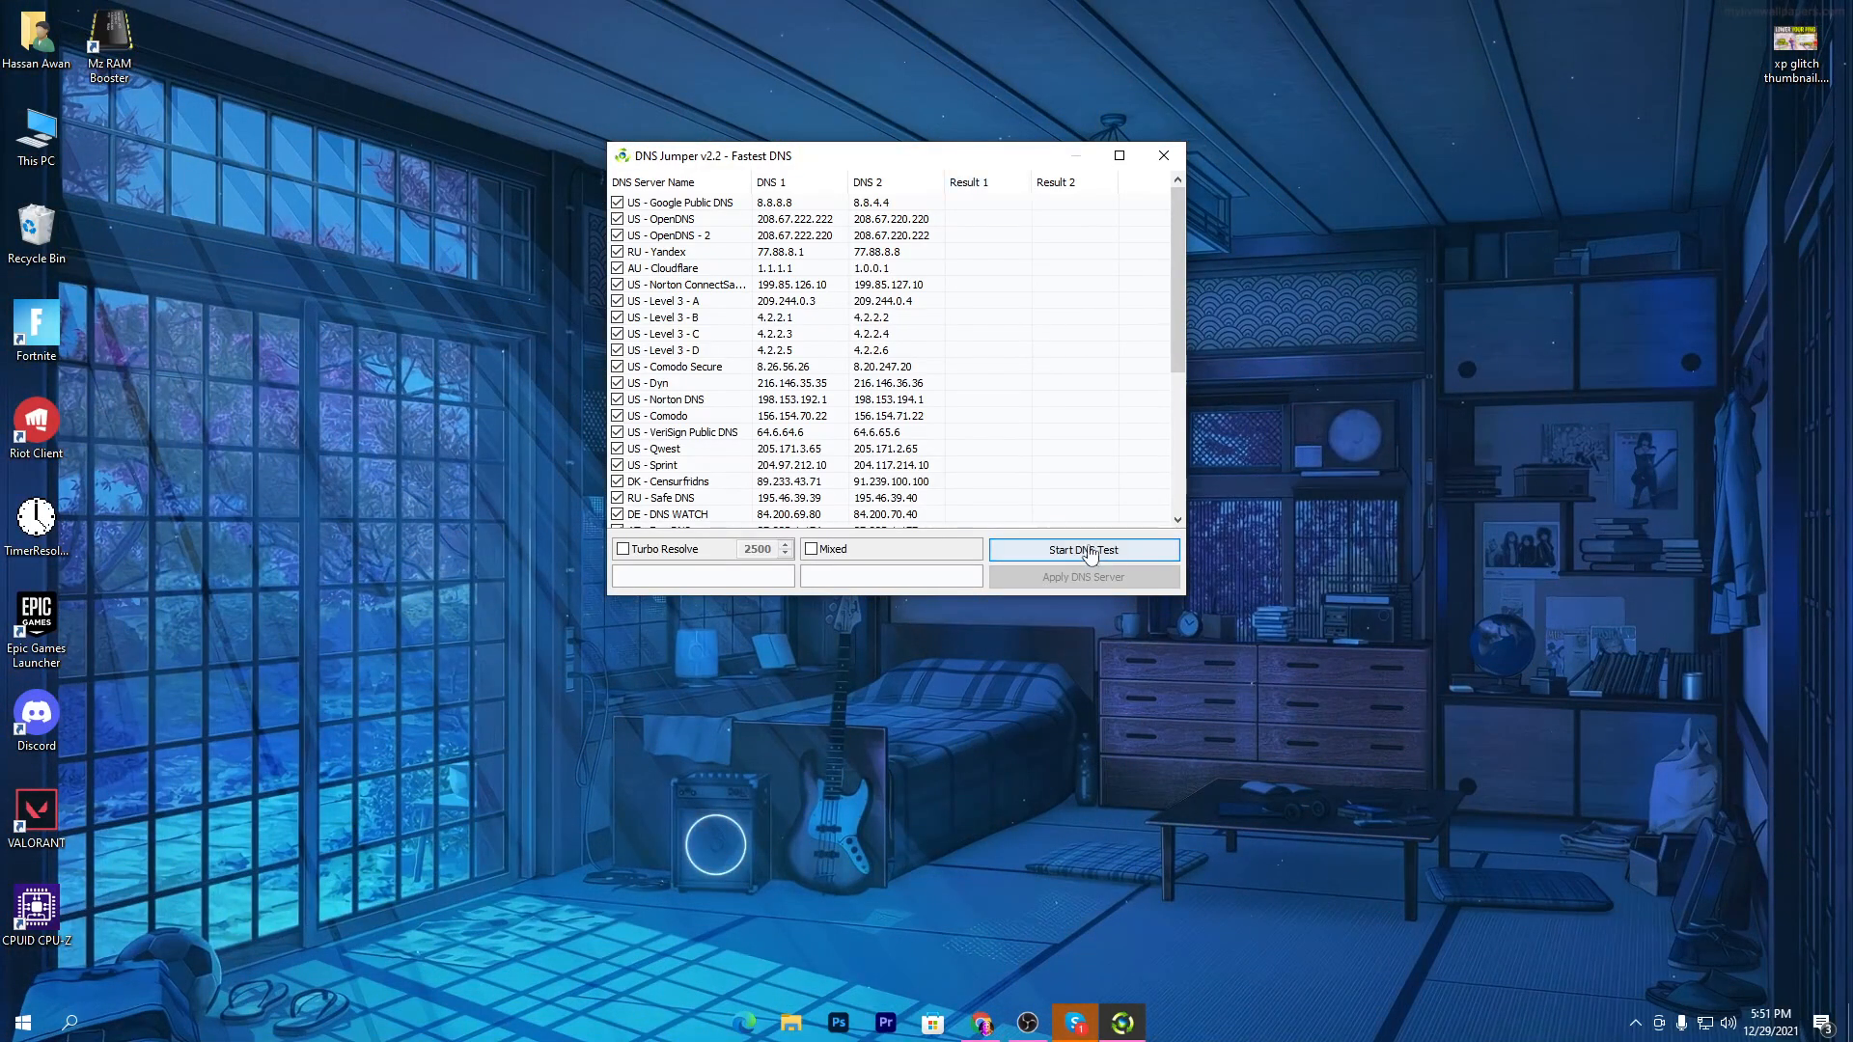
Start the DNS test and wait until Cloudflare ranks fastest at about 14 ms.
left_click(1084, 550)
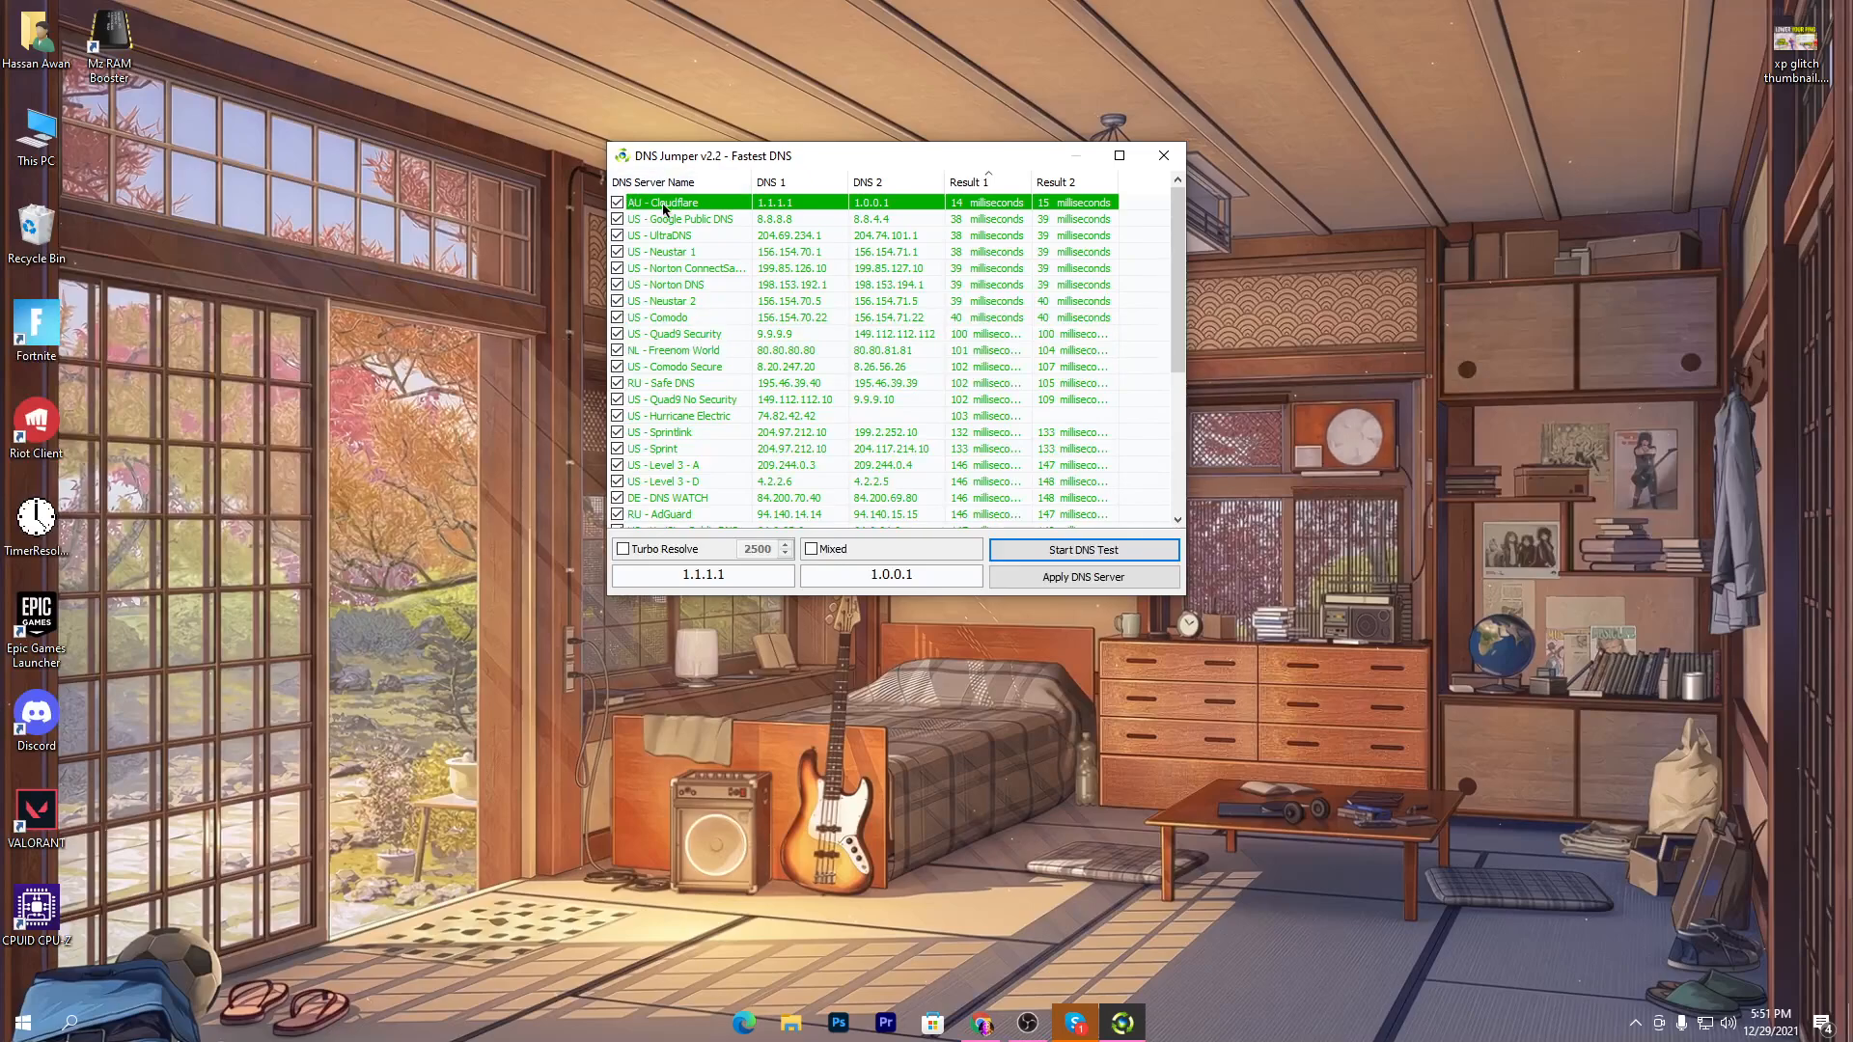
mouse_move(1052, 219)
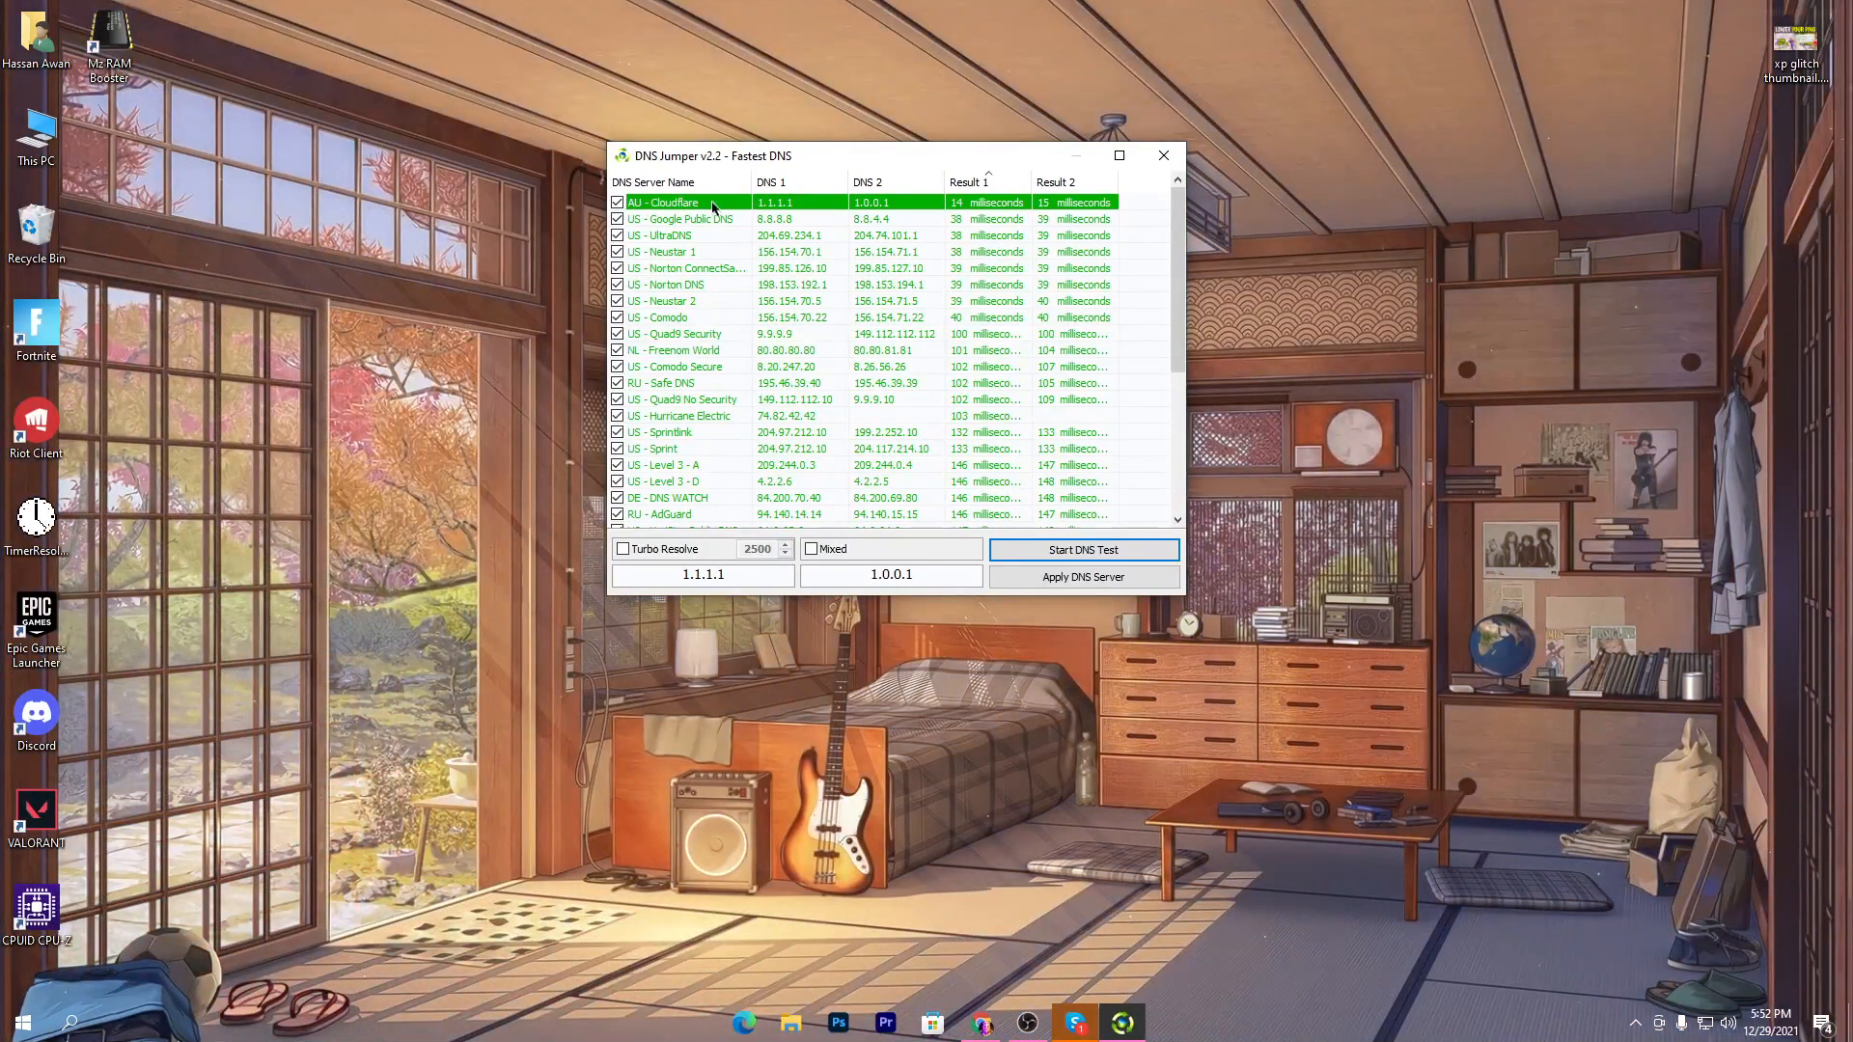
Apply the AU - Cloudflare DNS (1.1.1.1 / 1.0.0.1) and close the Fastest DNS window.
right_click(713, 203)
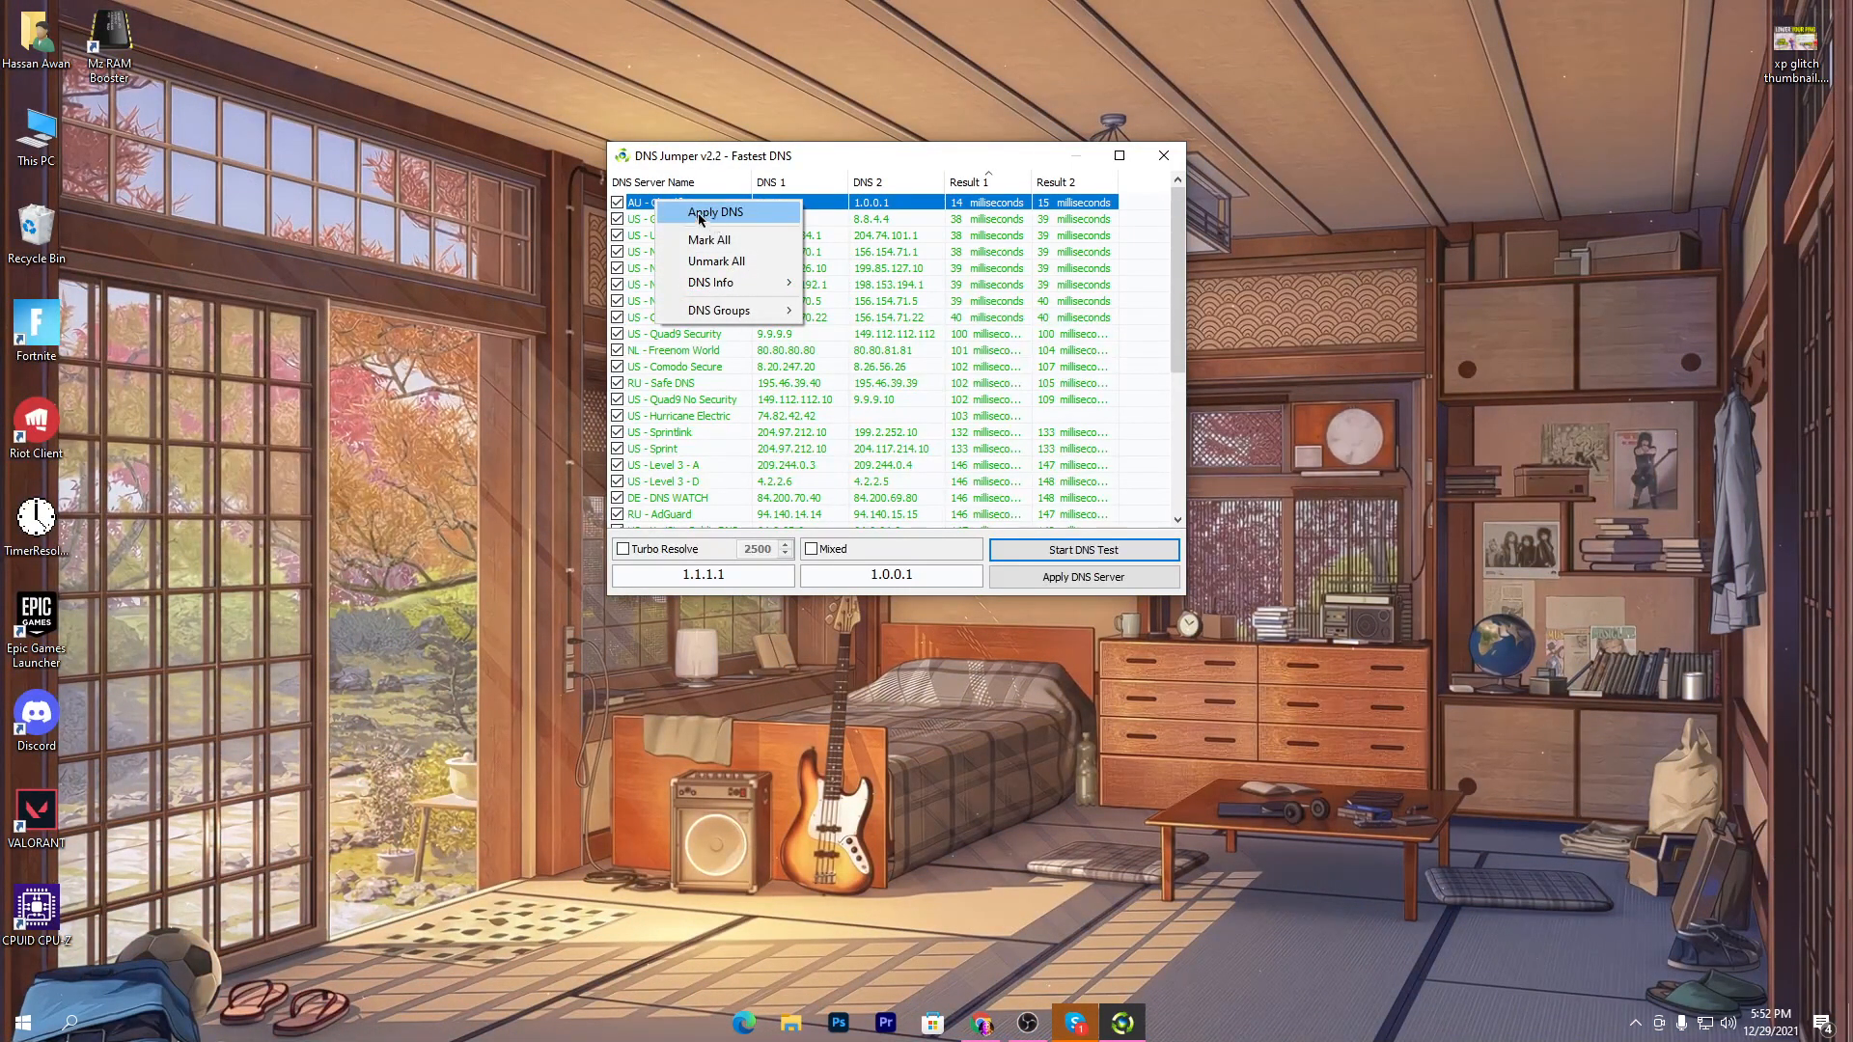
mouse_move(709, 209)
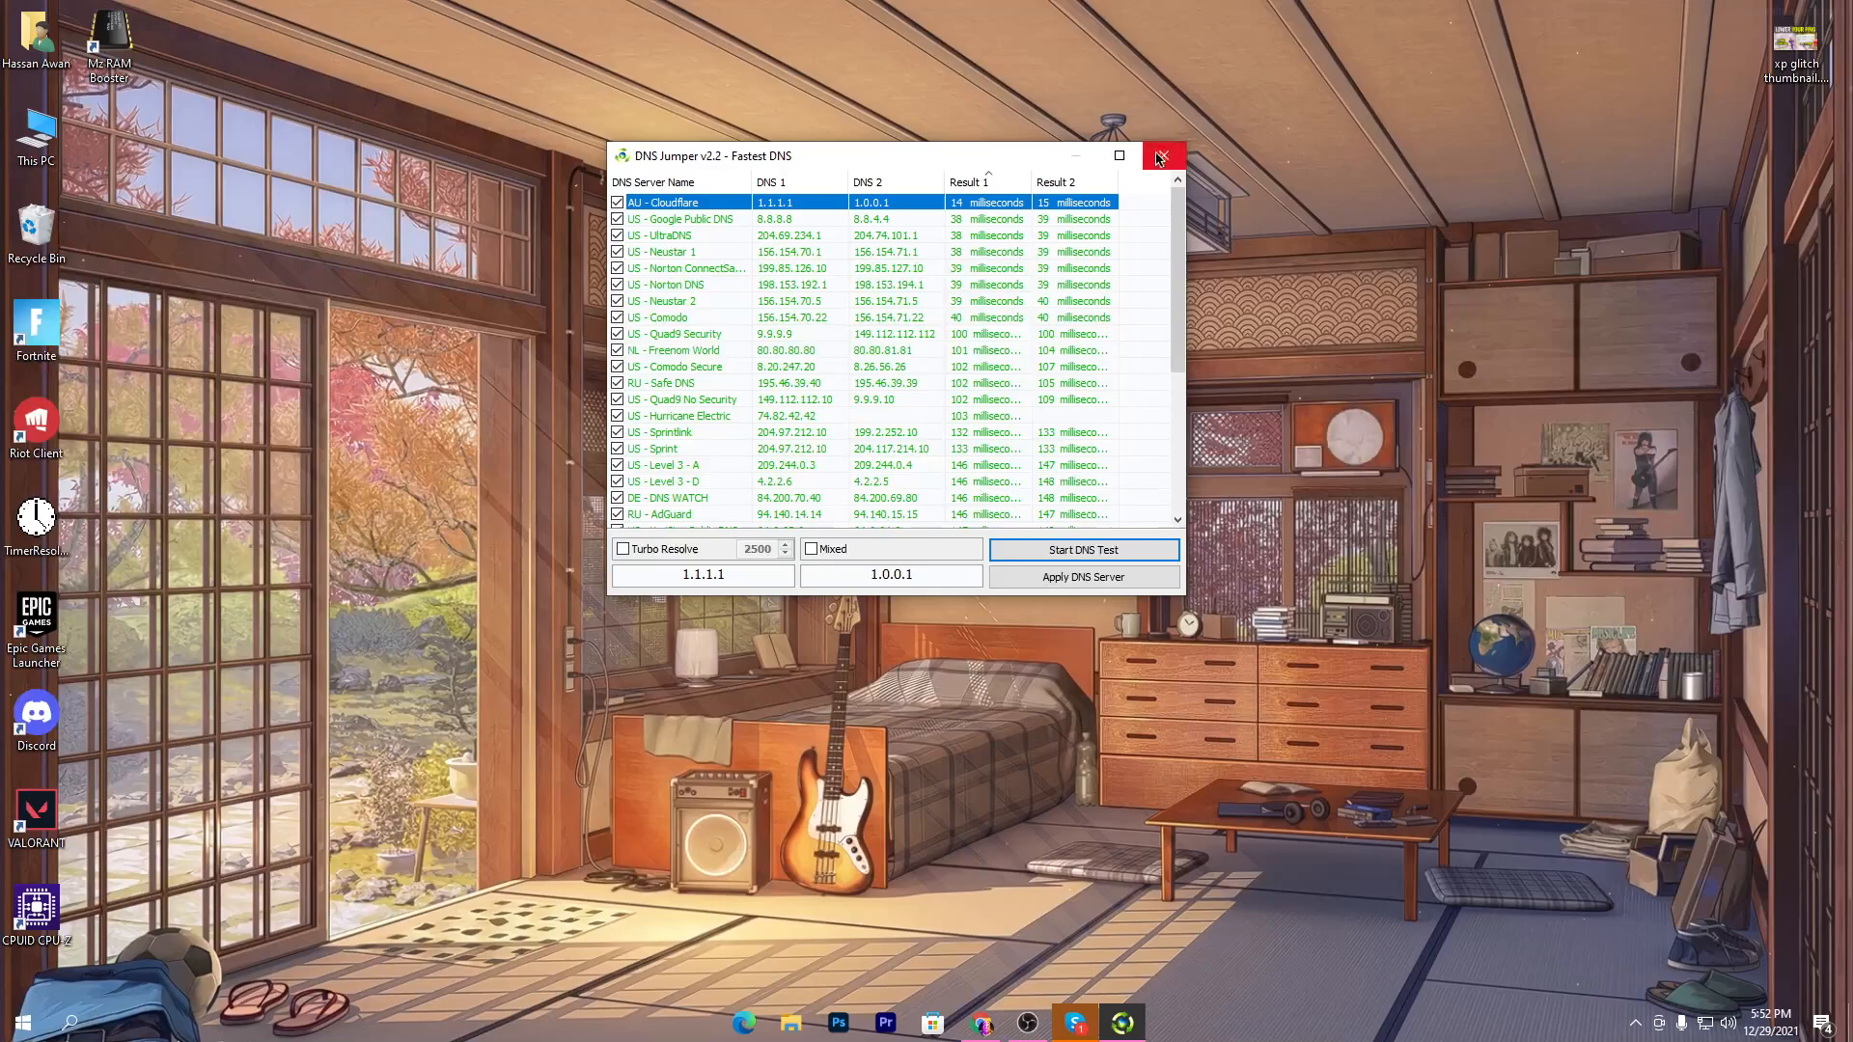
left_click(1162, 157)
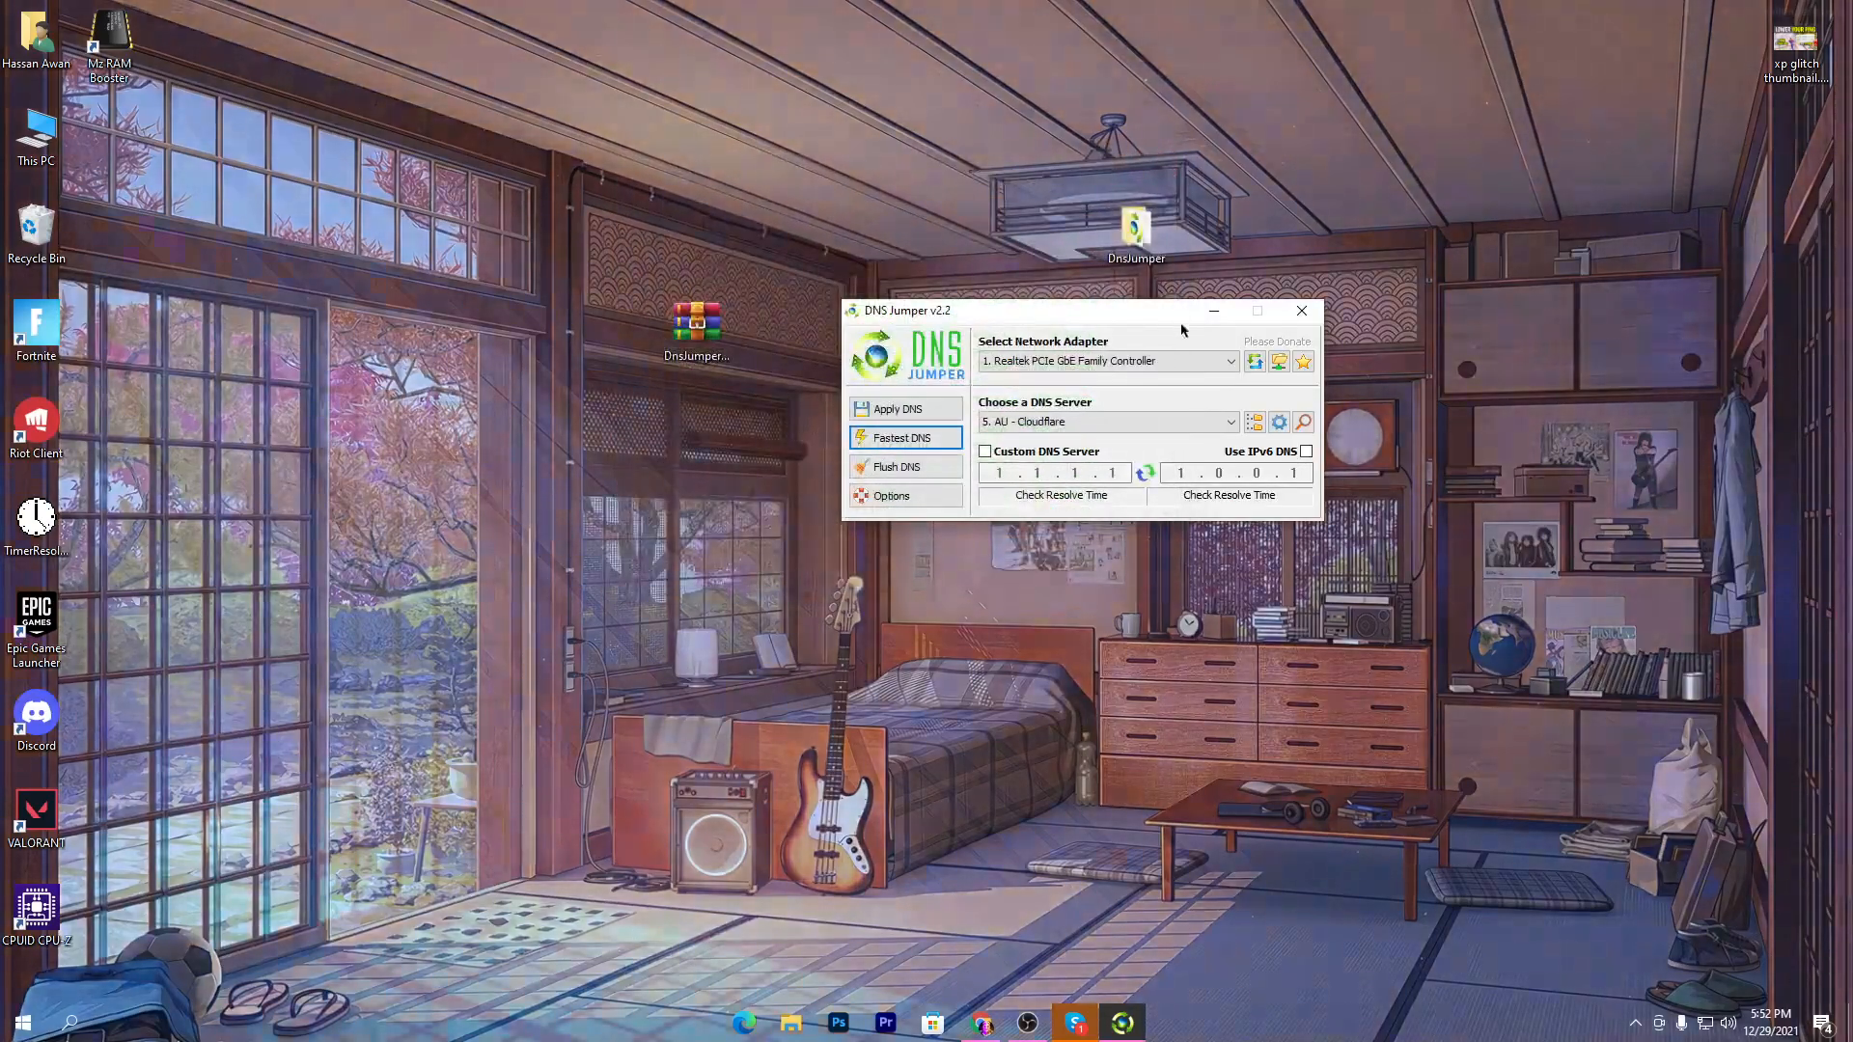